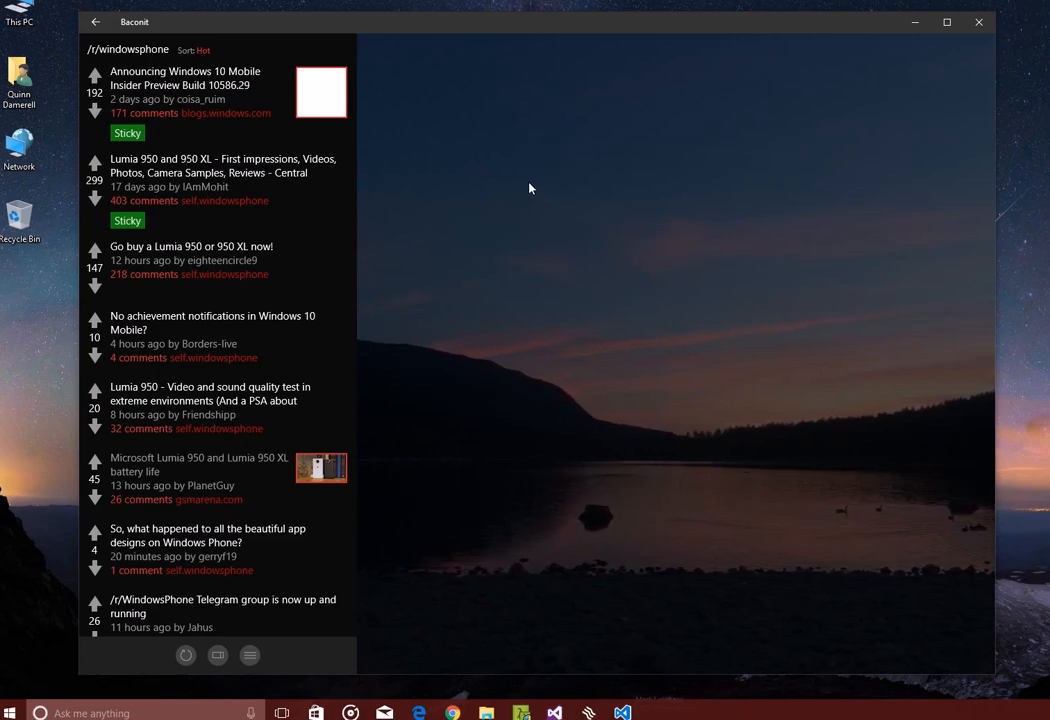
mouse_move(503, 334)
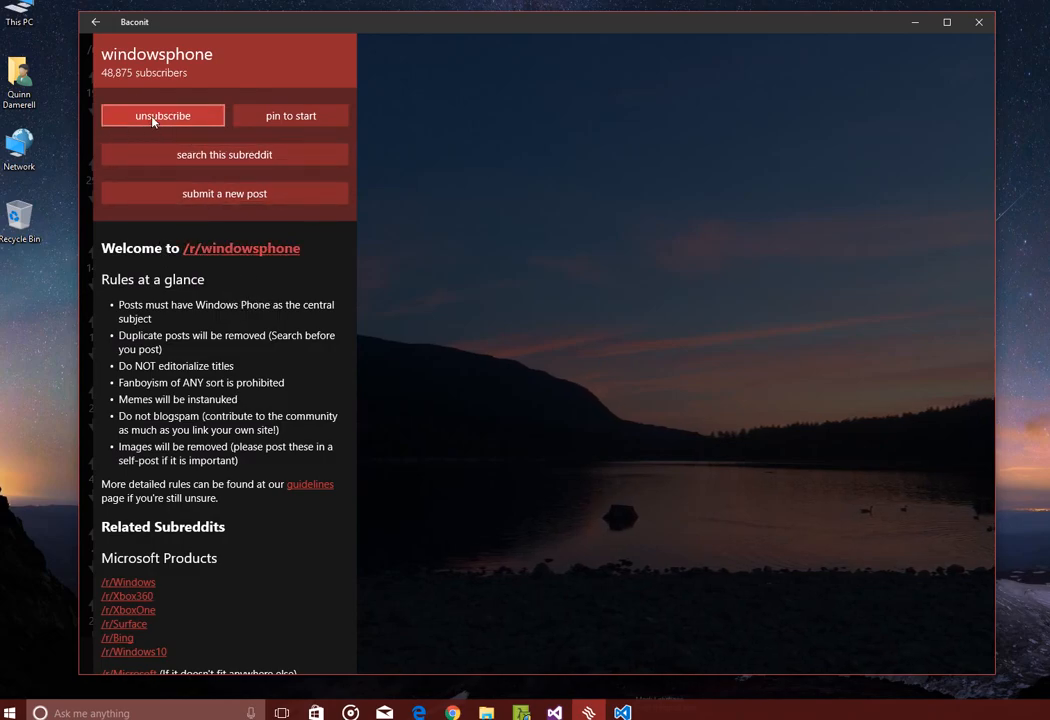
mouse_move(290, 115)
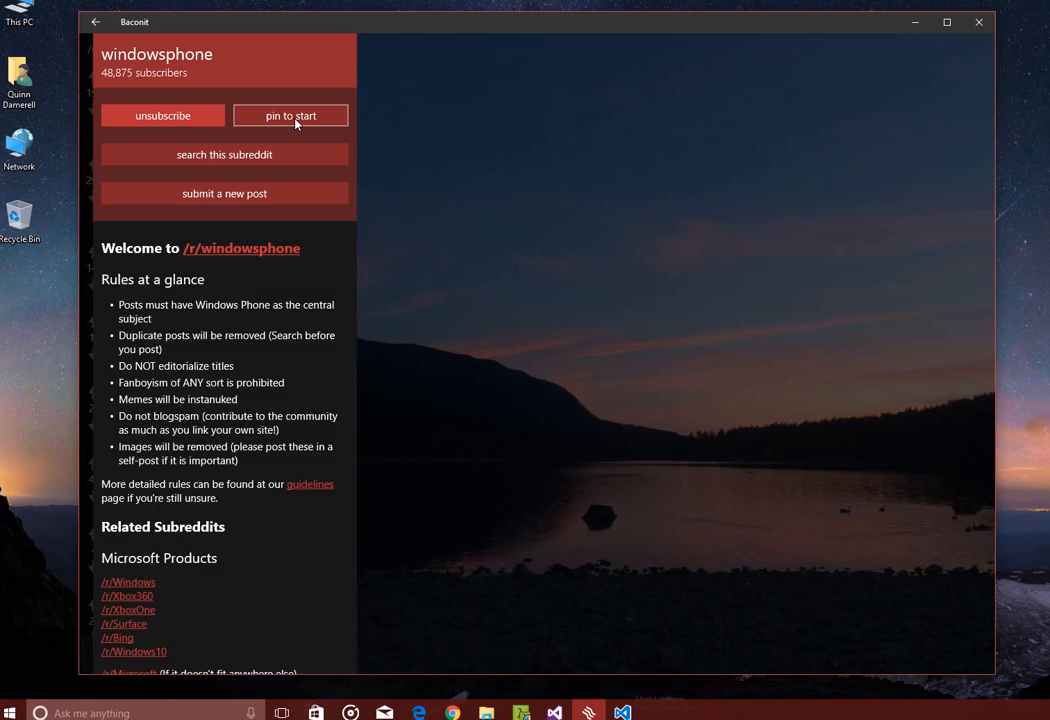
mouse_move(224, 154)
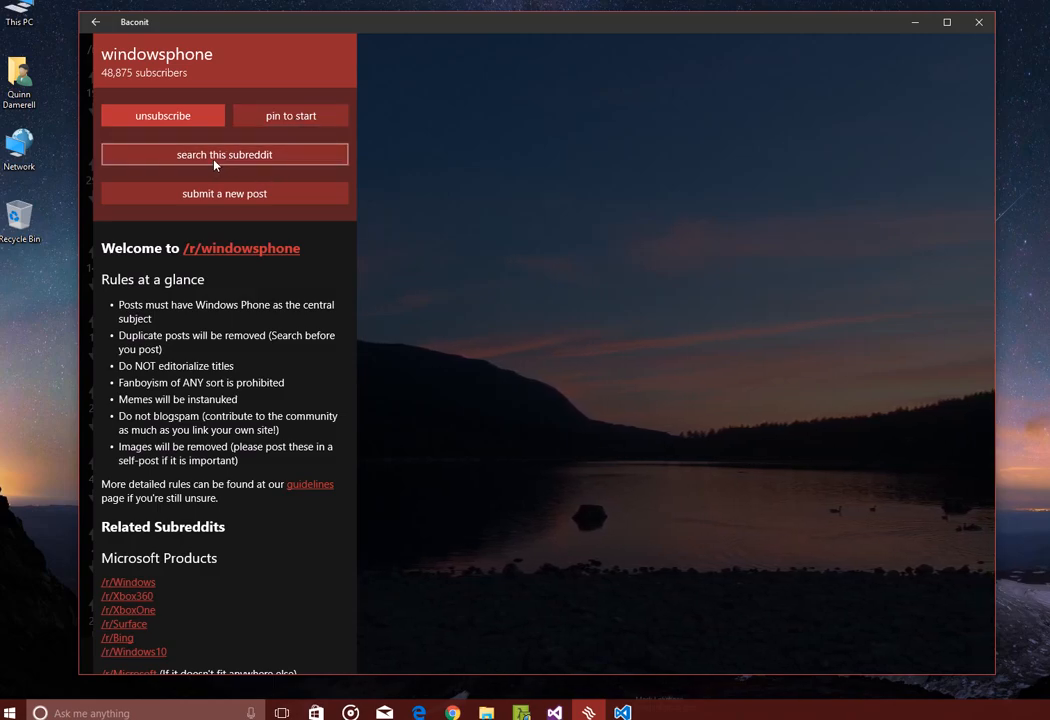
left_click(224, 154)
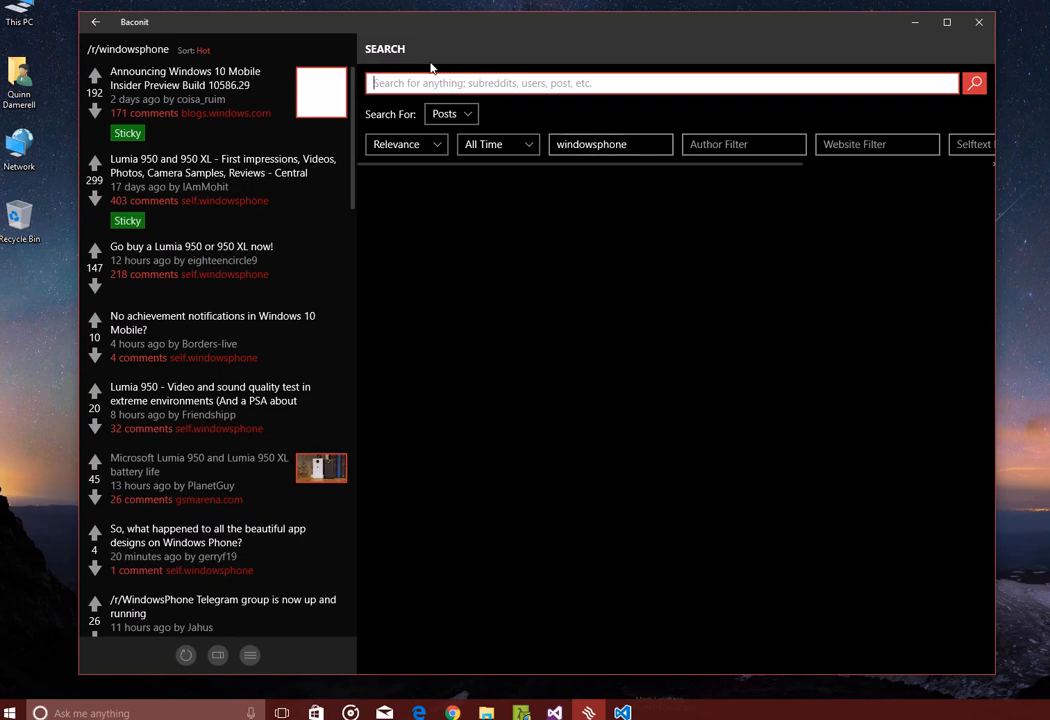
left_click(95, 22)
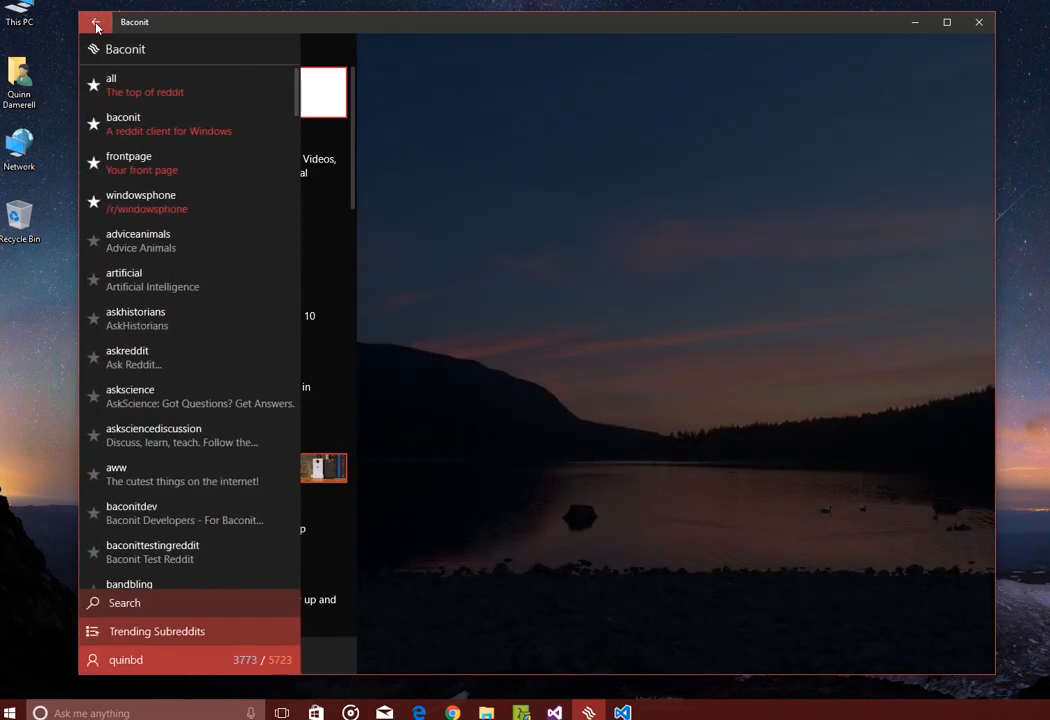
left_click(141, 201)
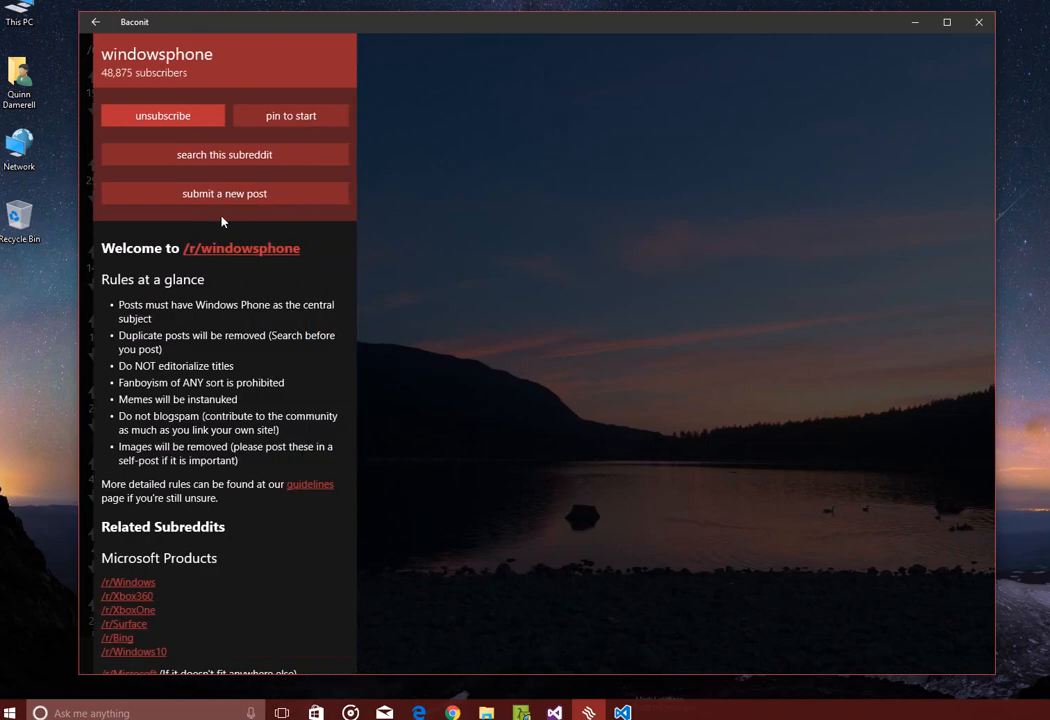
mouse_move(435, 249)
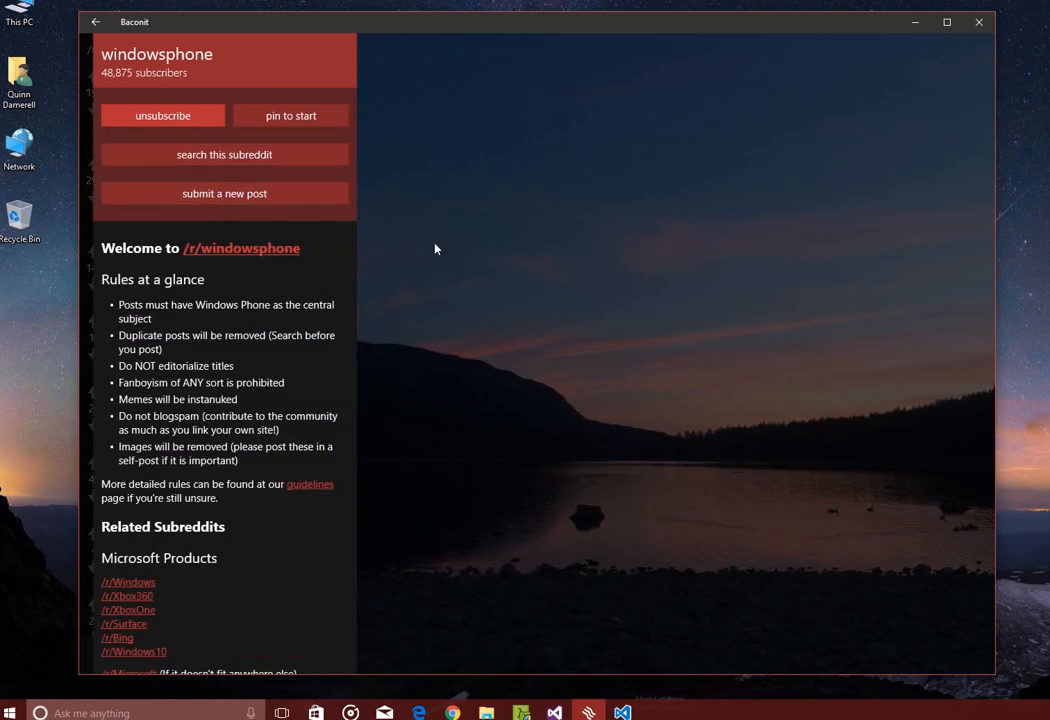
scroll("down", 3)
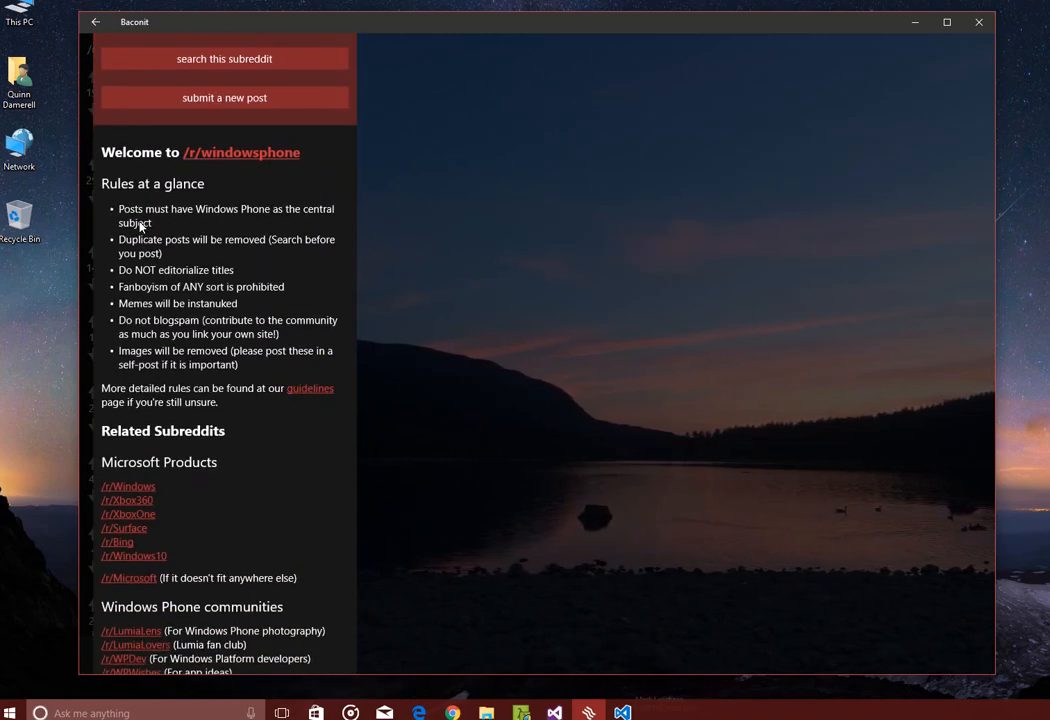
scroll("down", 3)
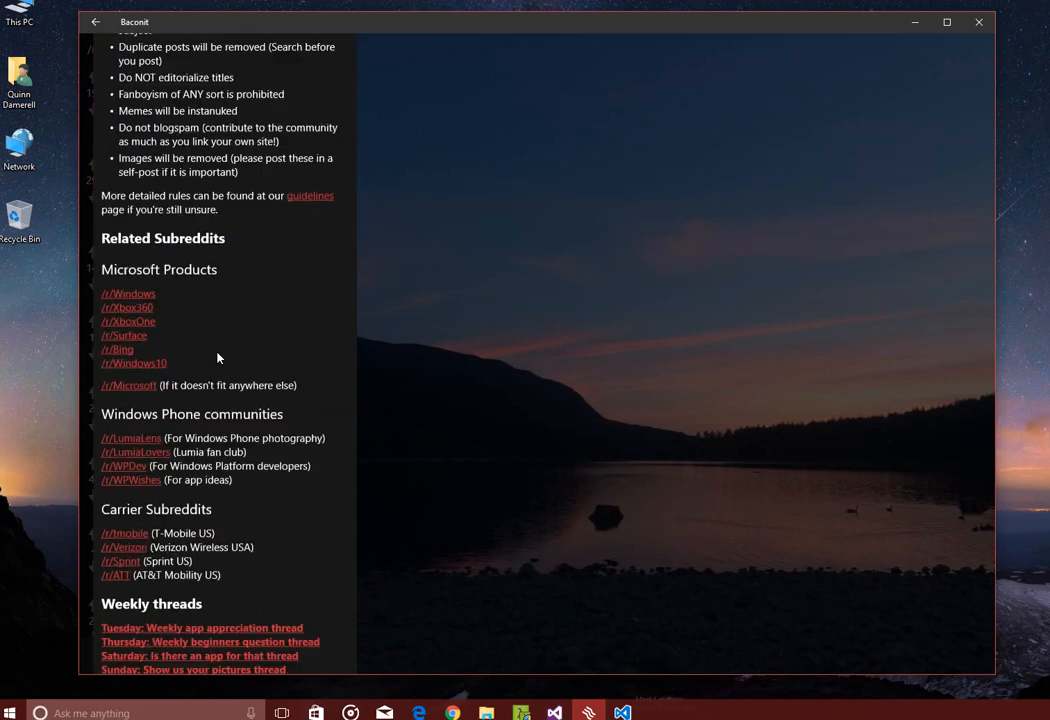
scroll("down", 3)
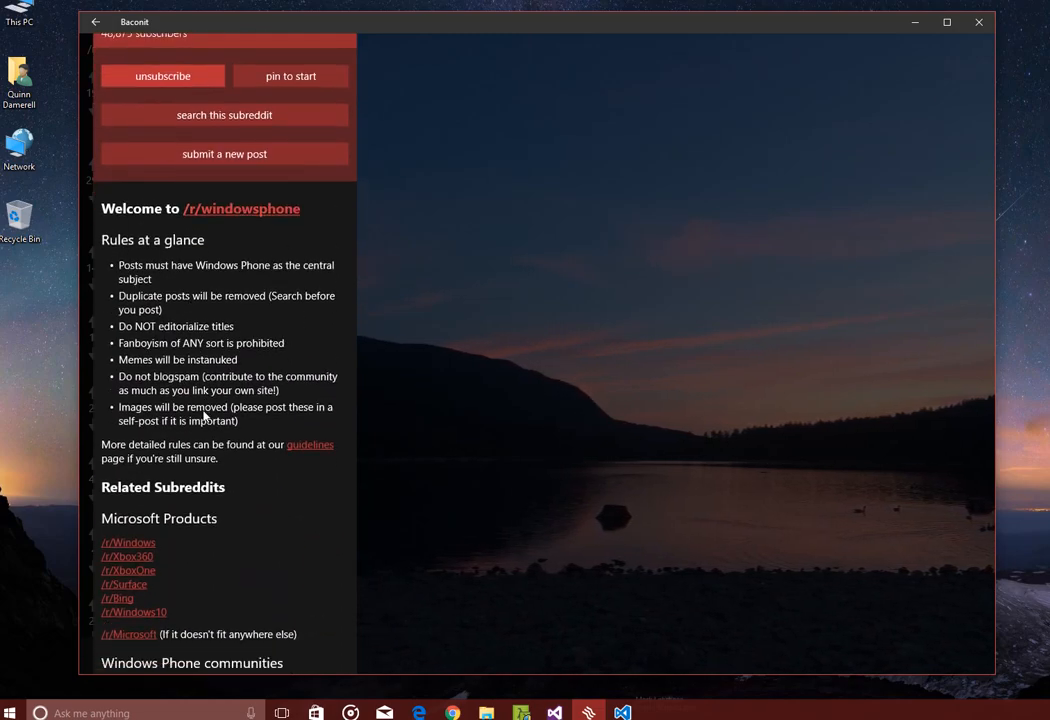
scroll("down", 3)
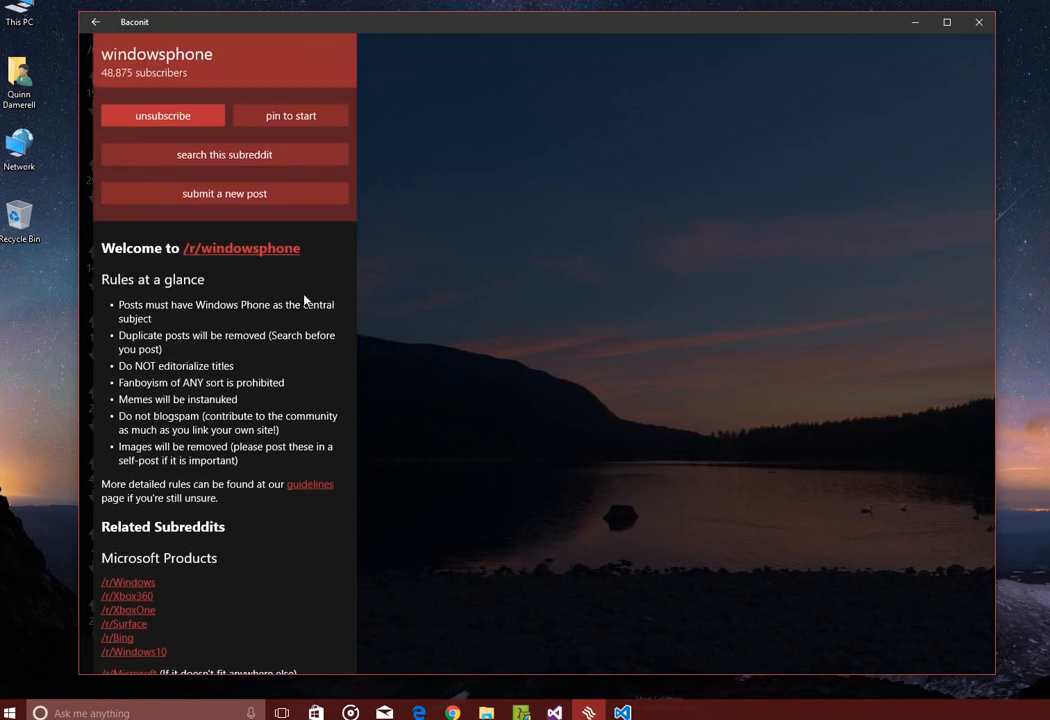
double_click(131, 248)
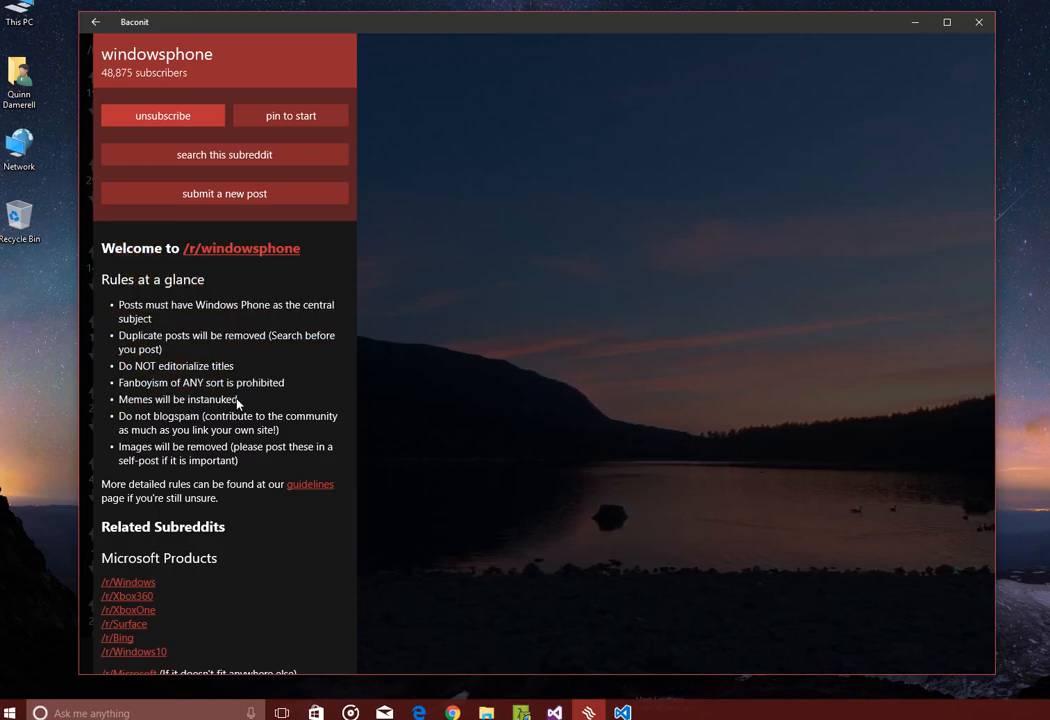
mouse_move(467, 347)
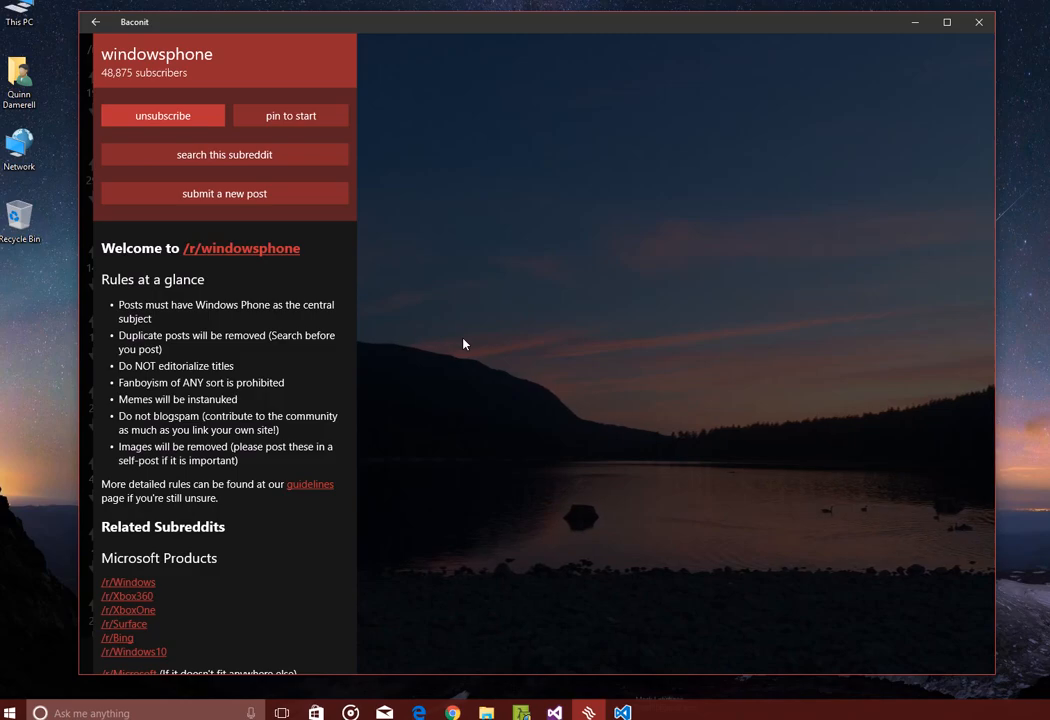
mouse_move(365, 352)
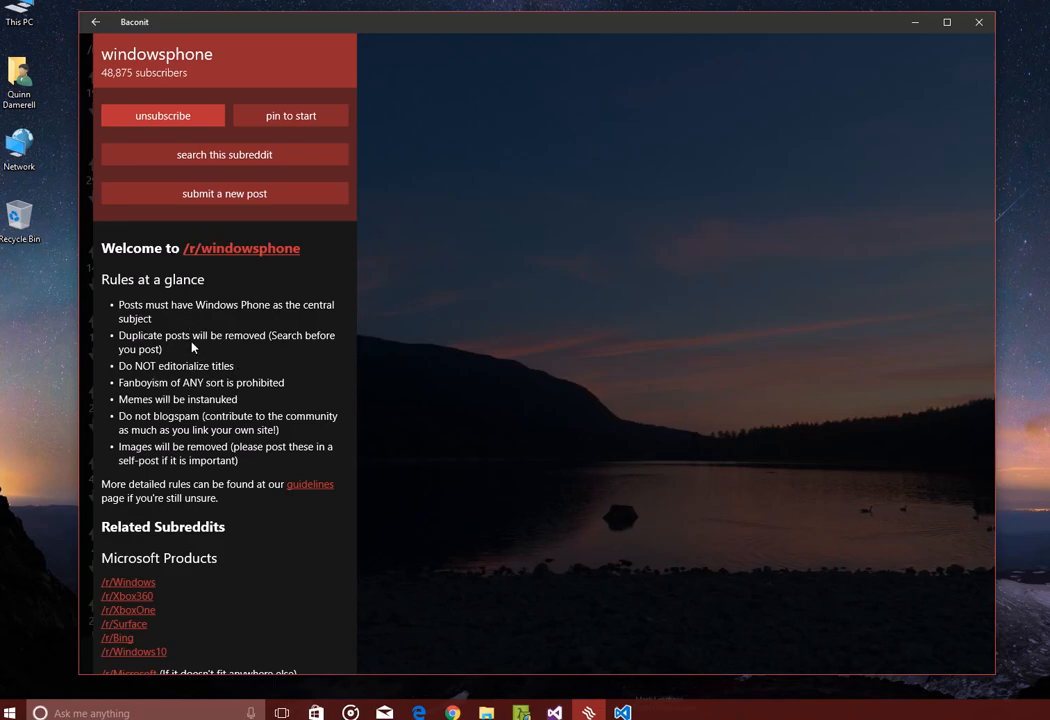
mouse_move(231, 362)
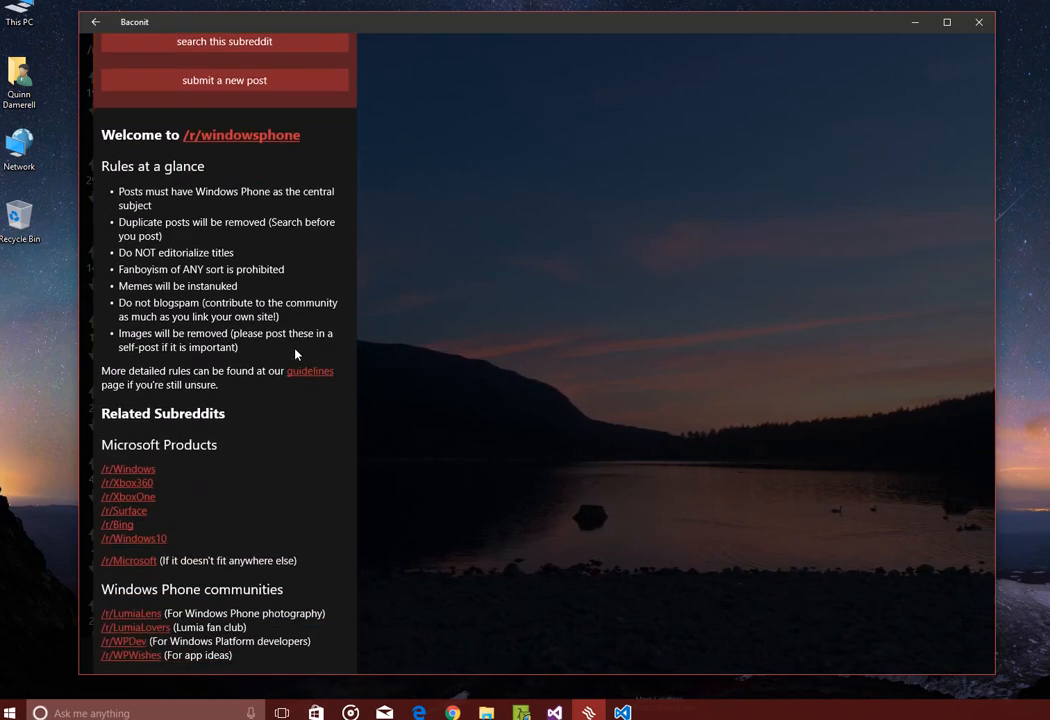
scroll("up", 3)
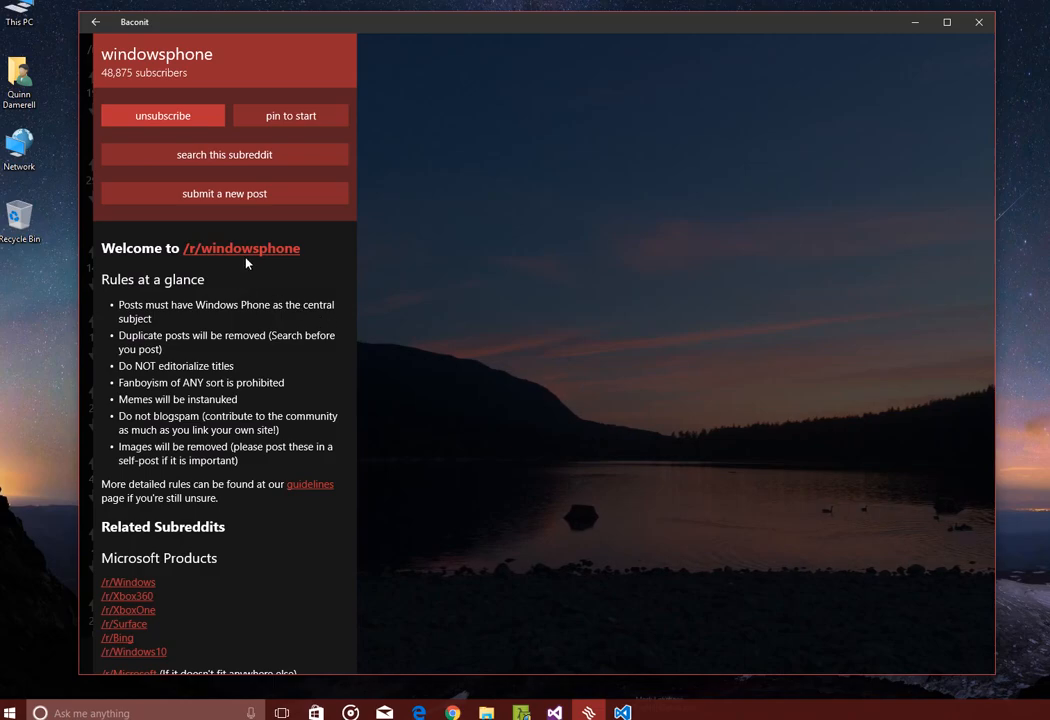
mouse_move(228, 337)
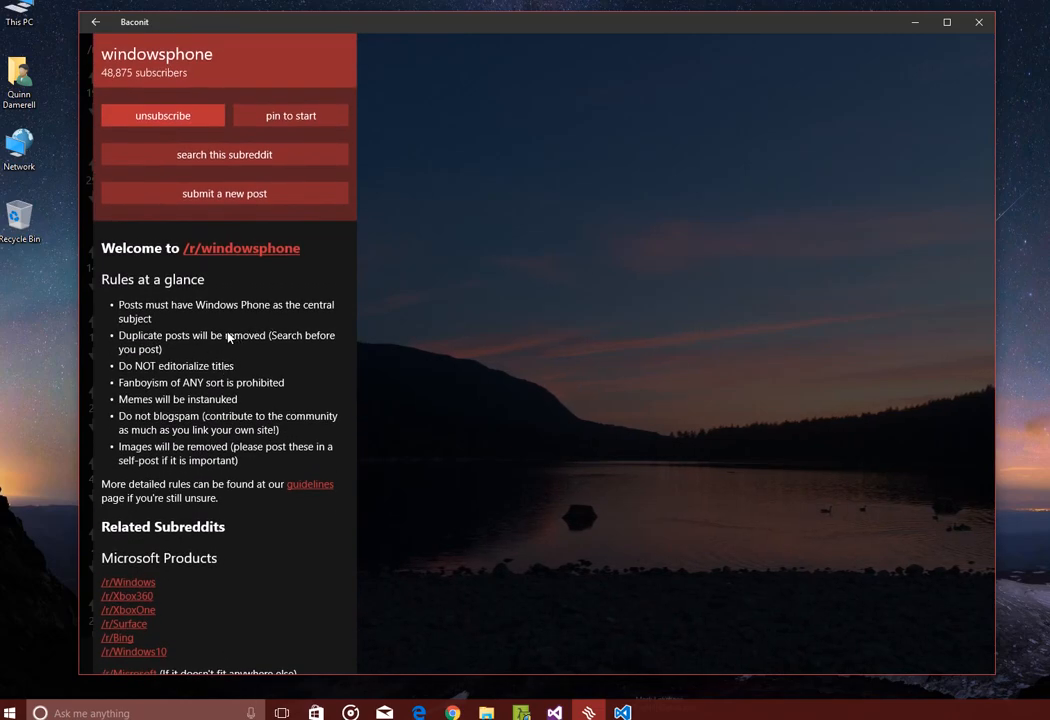
mouse_move(231, 310)
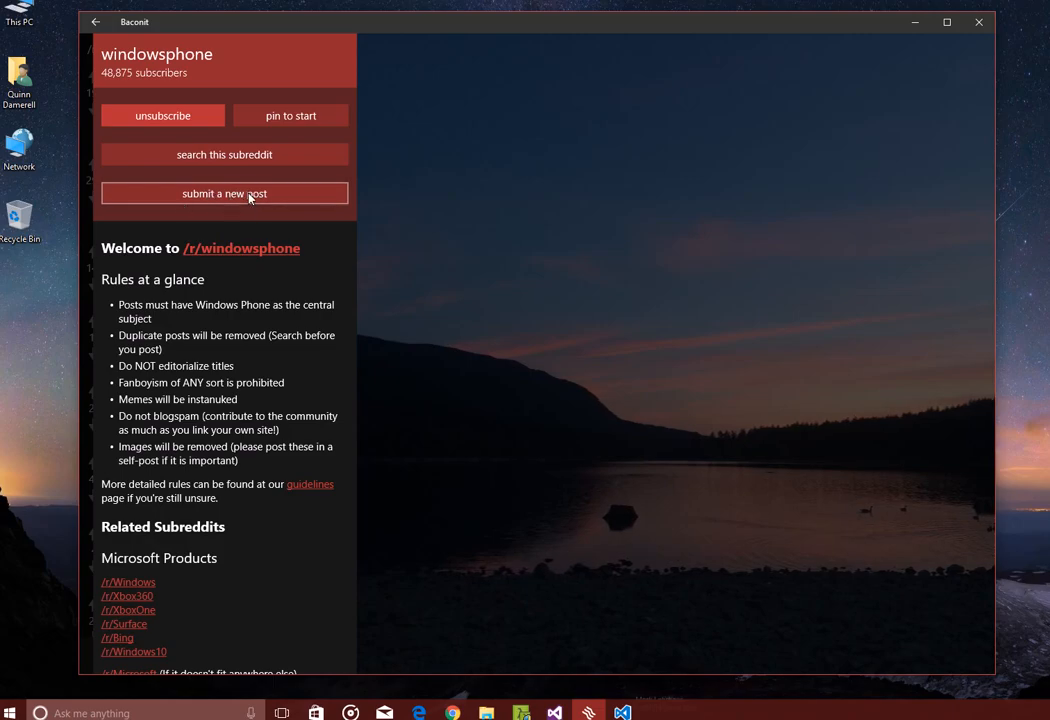
left_click(224, 193)
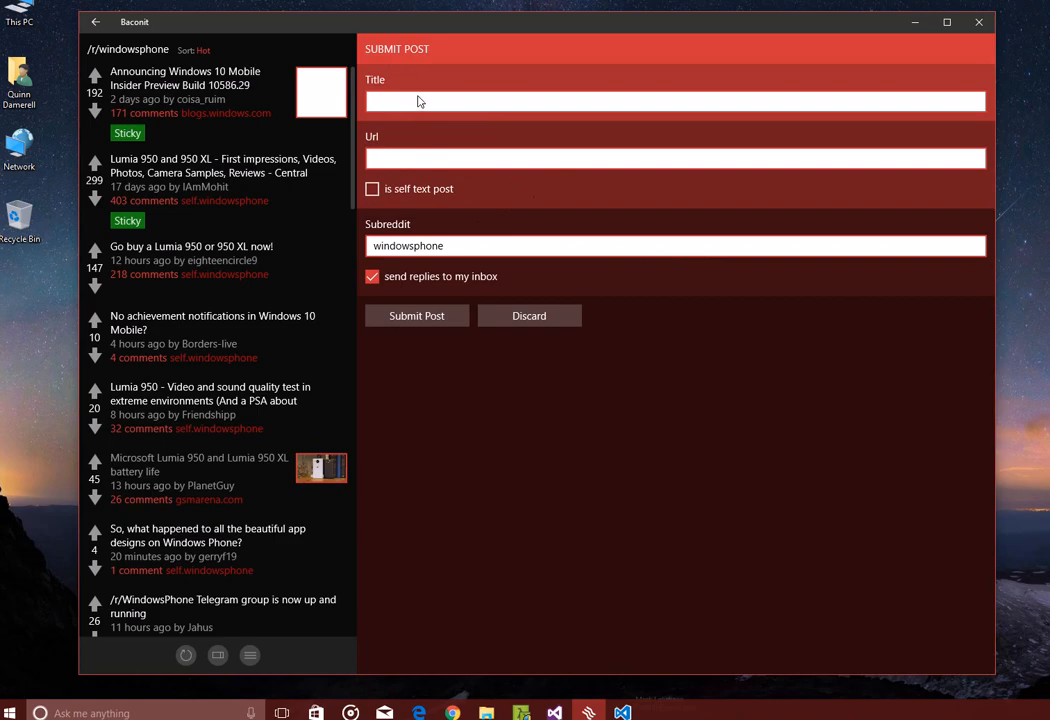
type("This is a title")
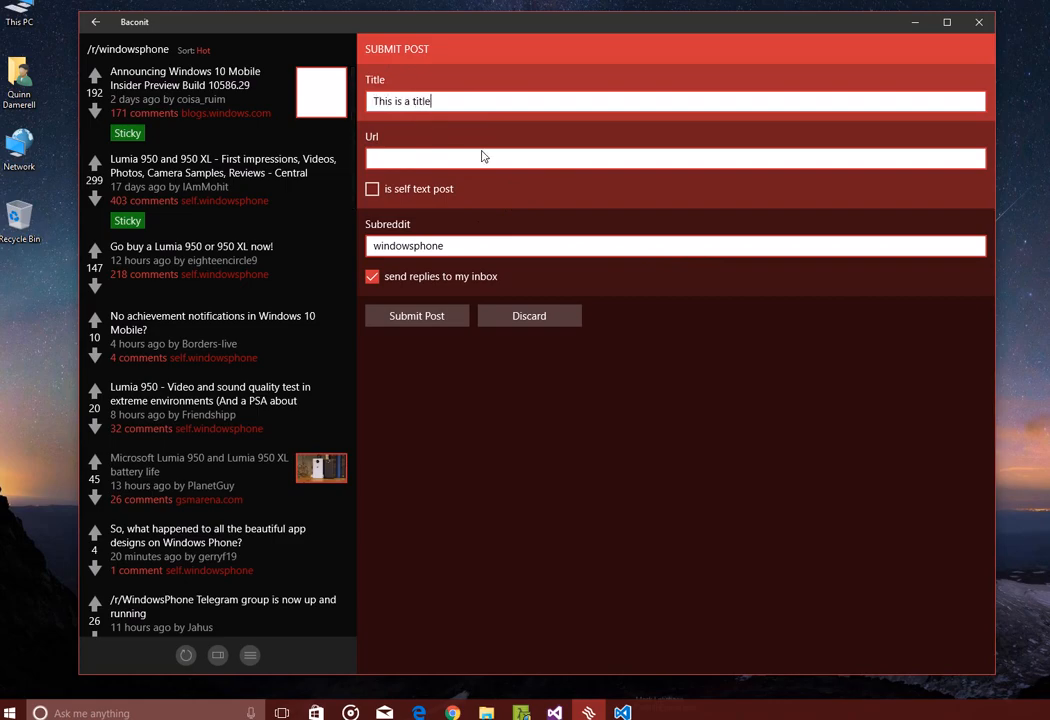
type("ht")
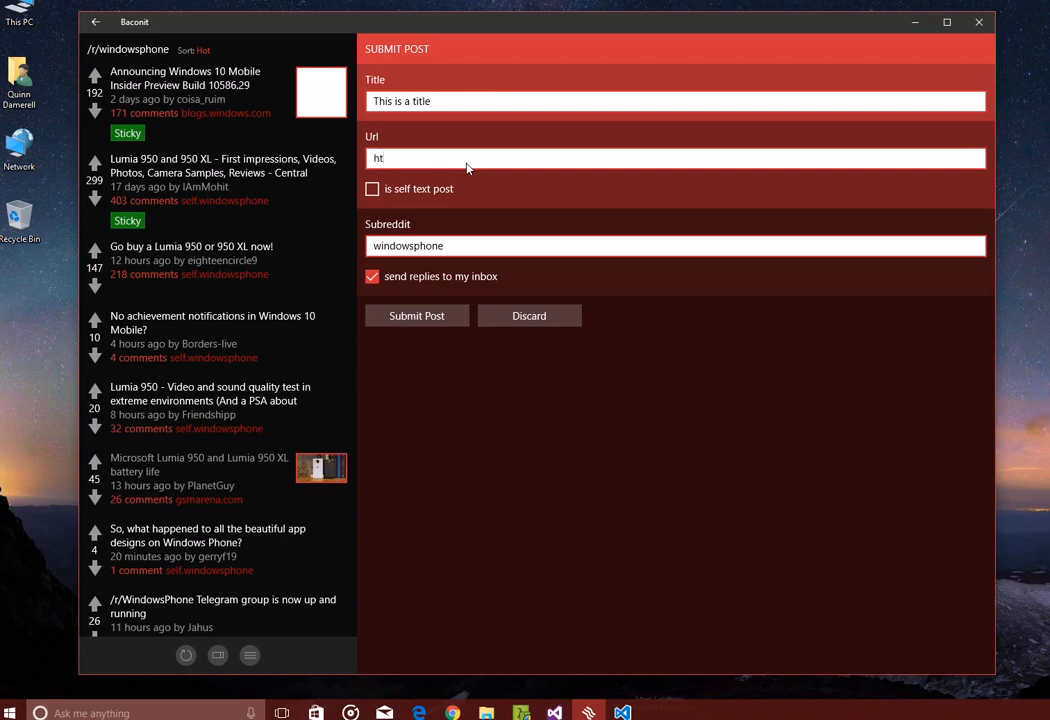
type("tp://www.bing.com")
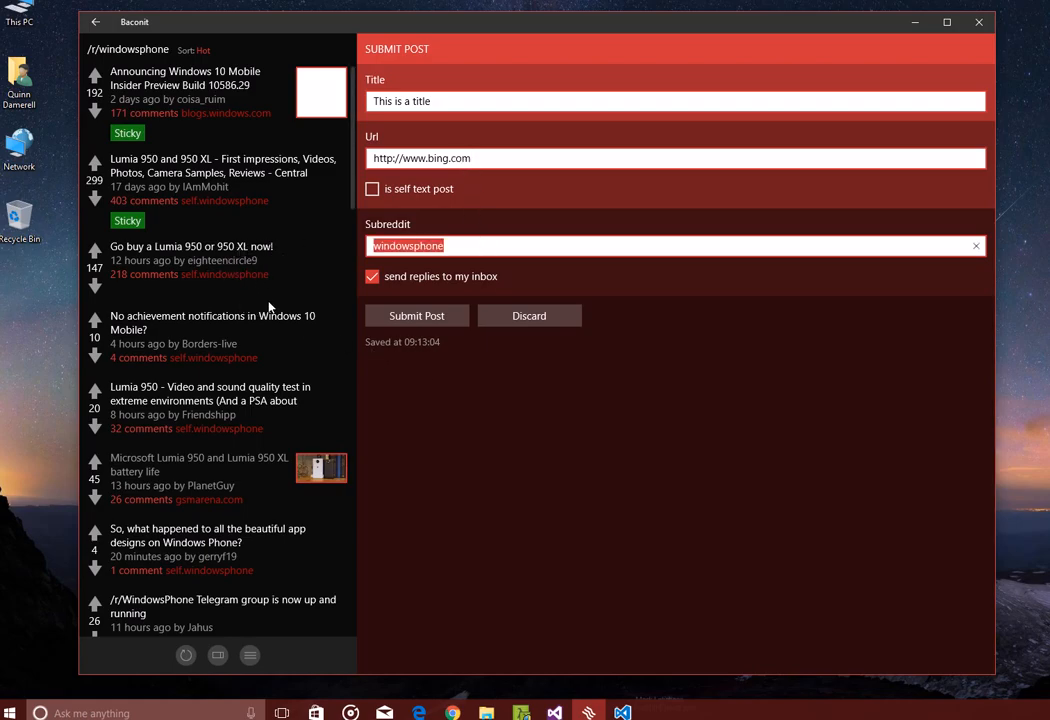
Step: Set the post's subreddit to baconit from the 'bacon' suggestions
type("bacon")
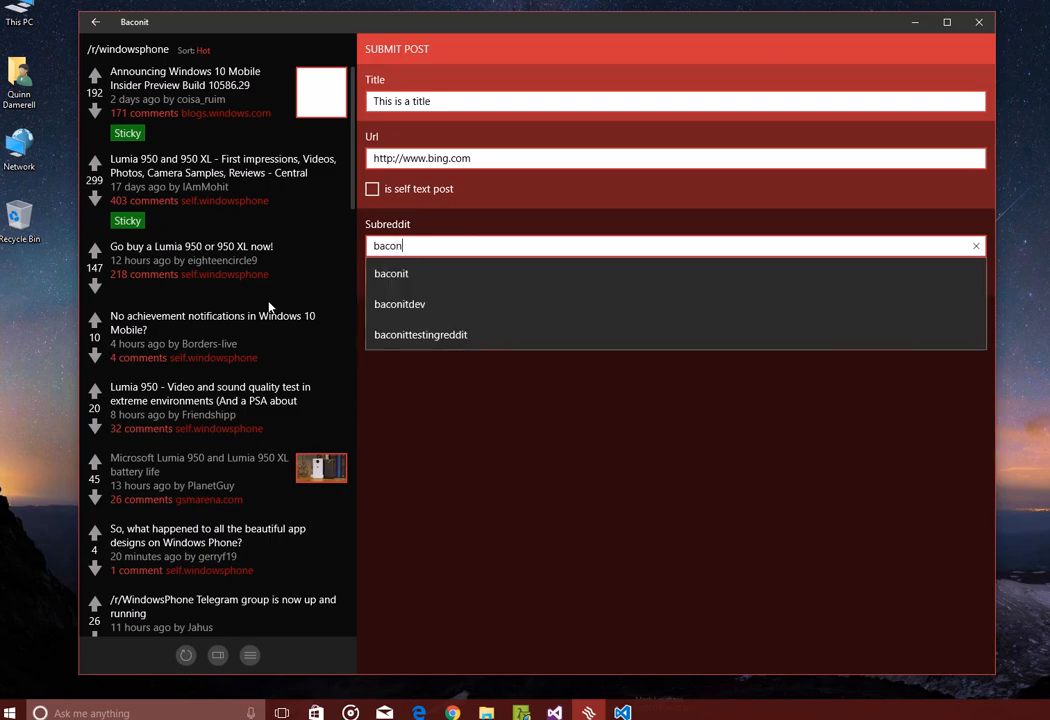
left_click(391, 273)
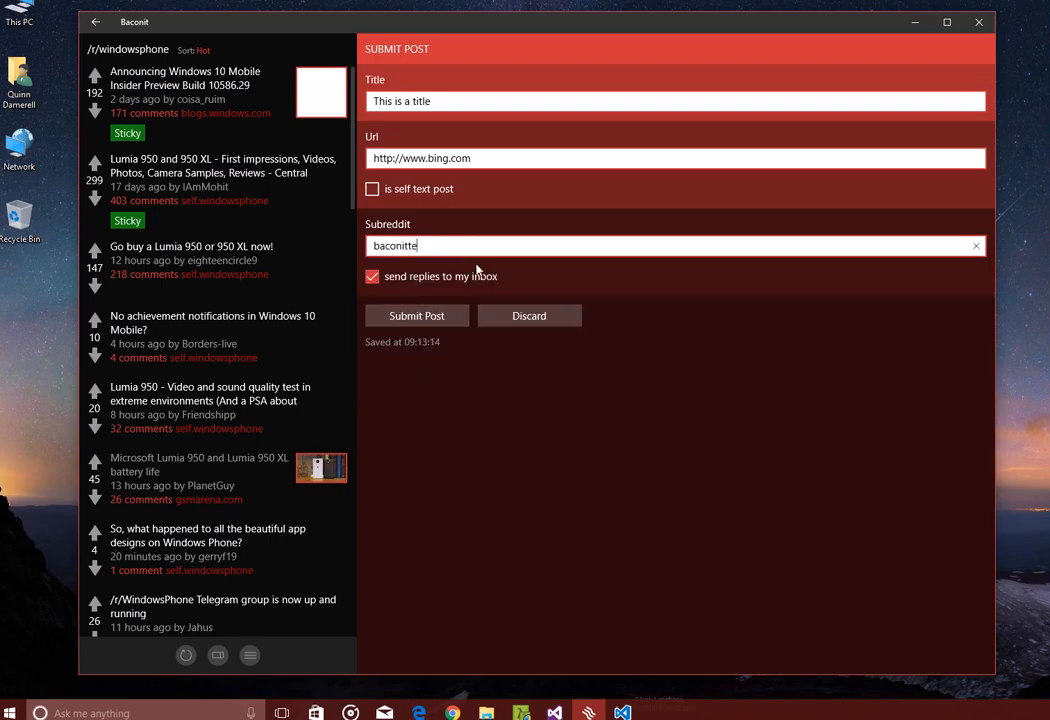
type("test")
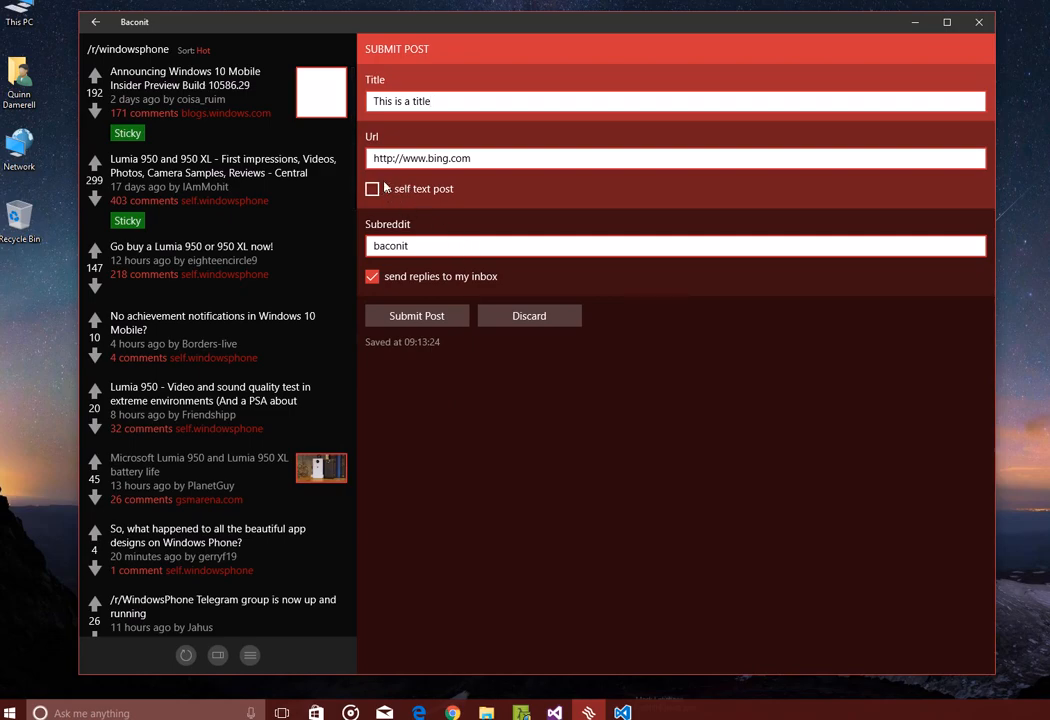
Step: Make it a self text post and bold the words 'bold text' in the body
left_click(372, 188)
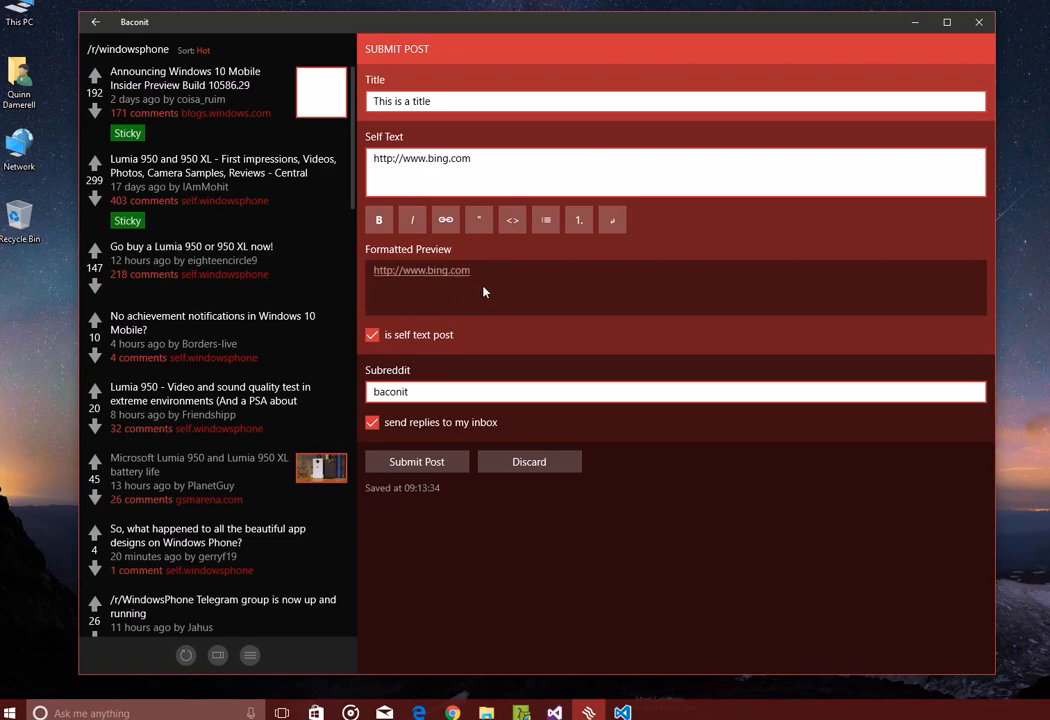
left_click(472, 158)
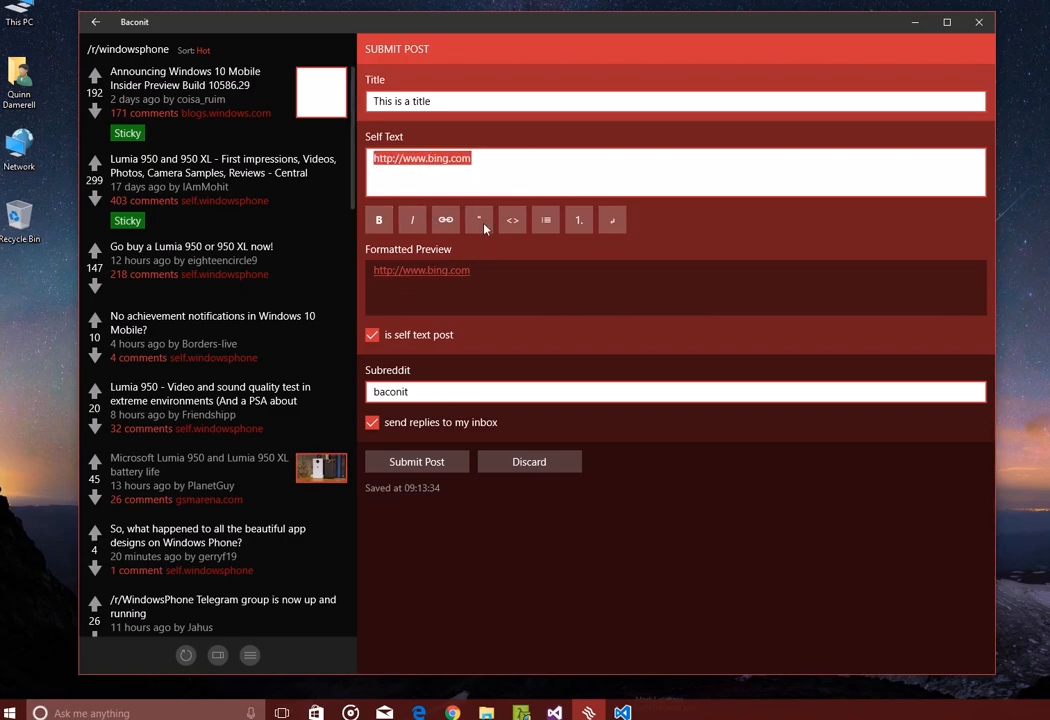
type("This is bold text")
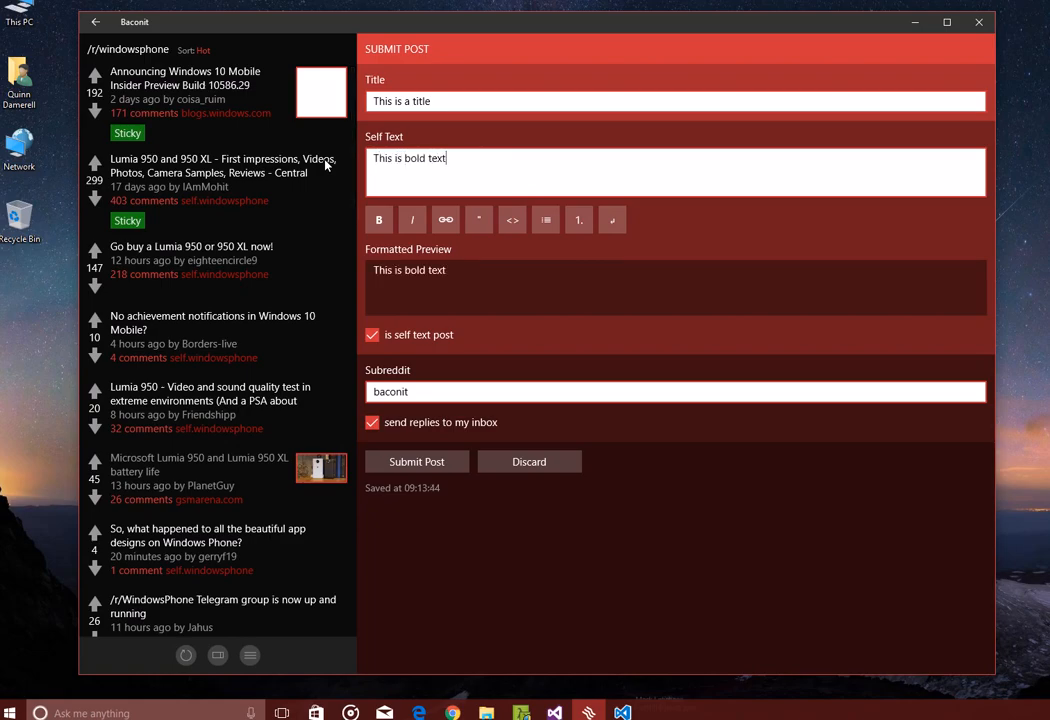
double_click(437, 158)
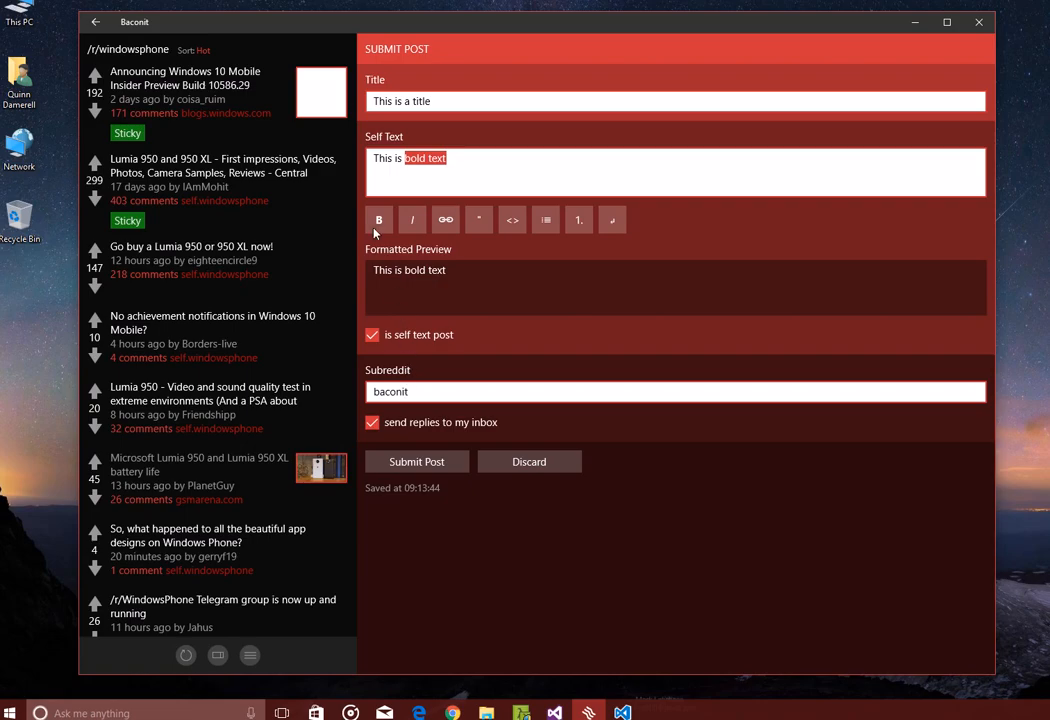
left_click(379, 219)
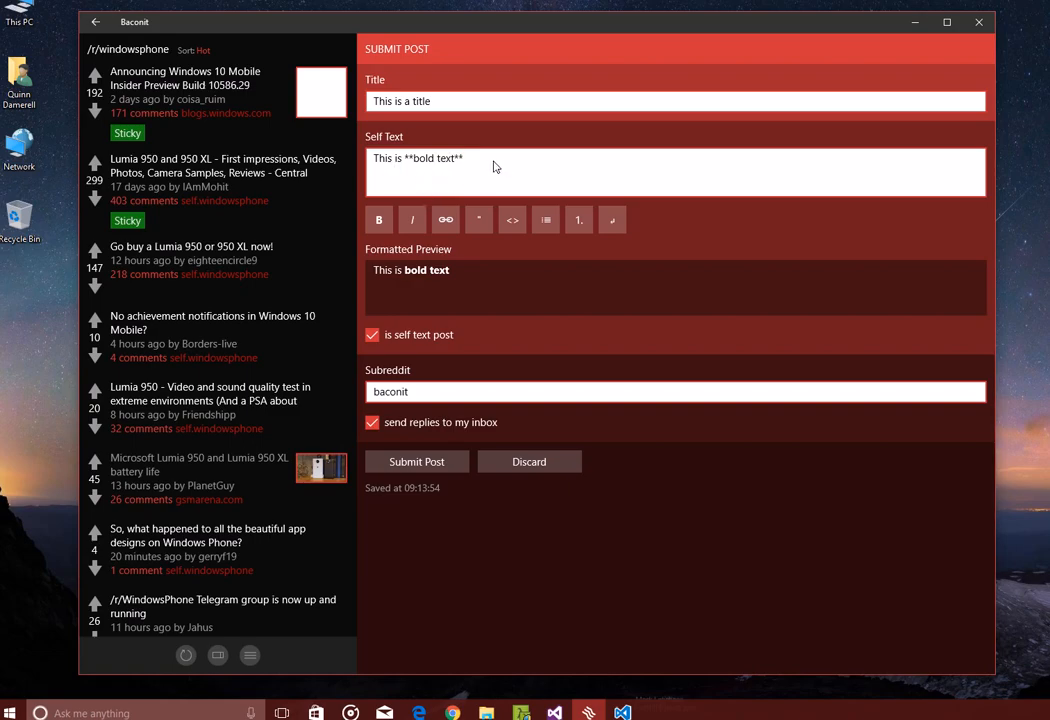
Step: Italicize 'more text', try the quote helper, and add the line 'tejskltsafa'
type("this is more text")
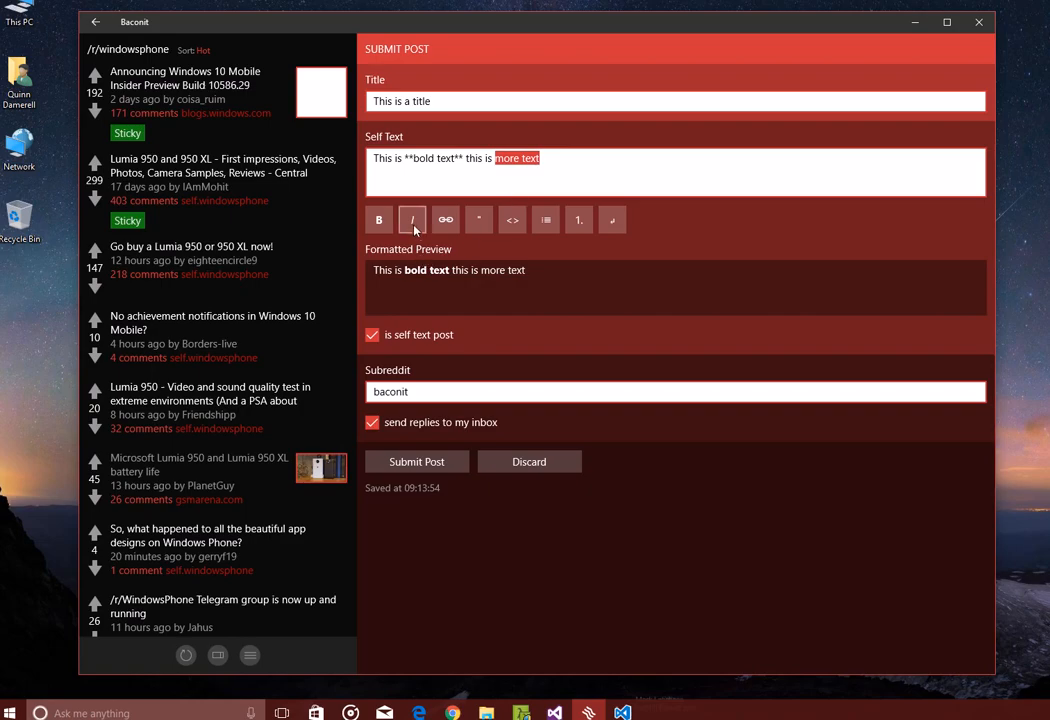
left_click(479, 219)
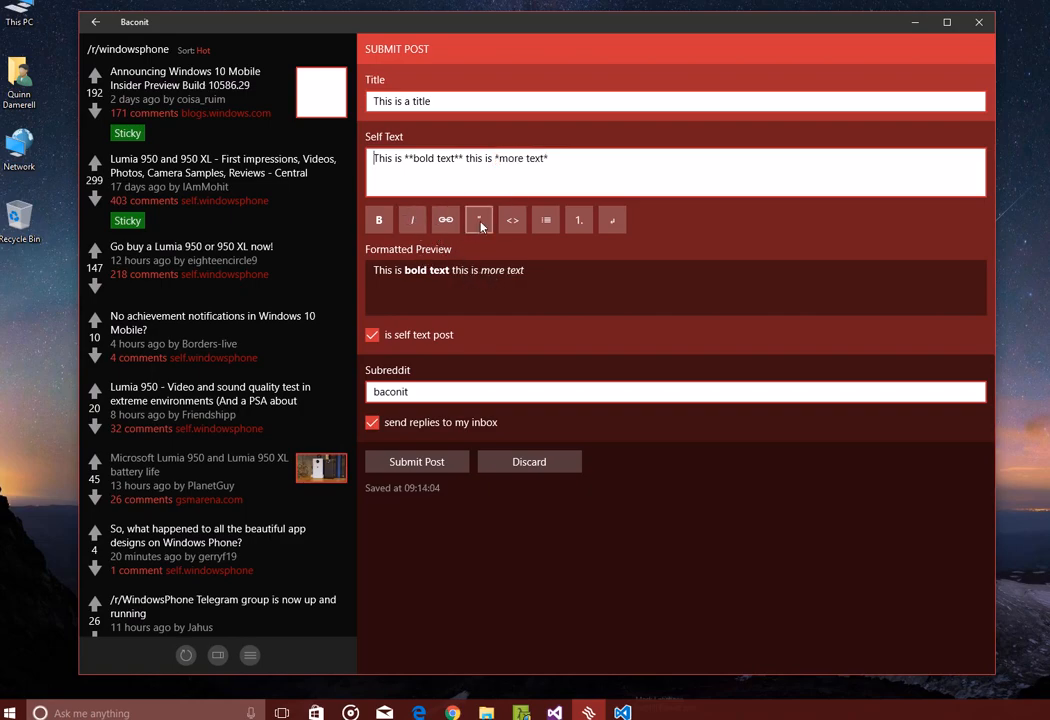
left_click(478, 219)
type("t")
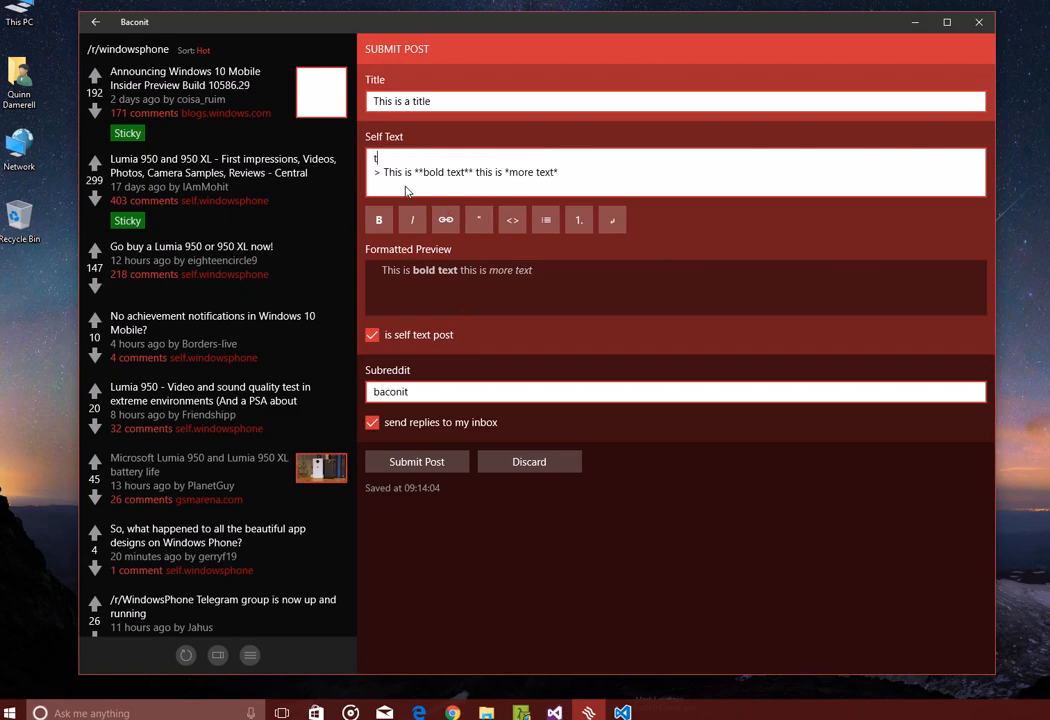
type("est")
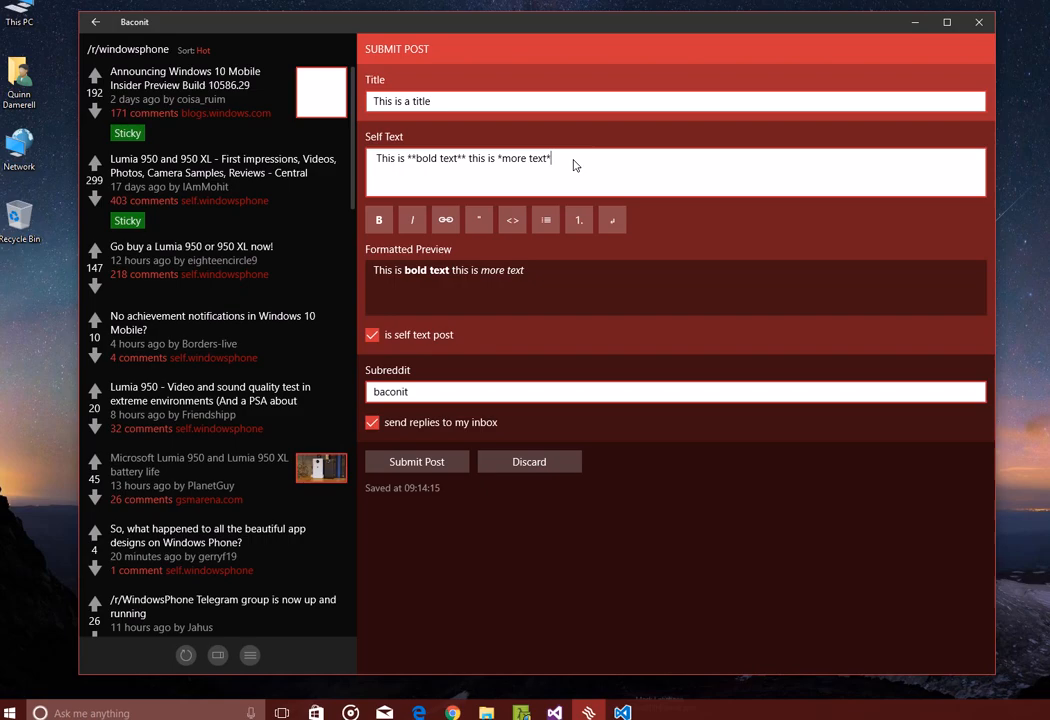
type("jklteajt;lks")
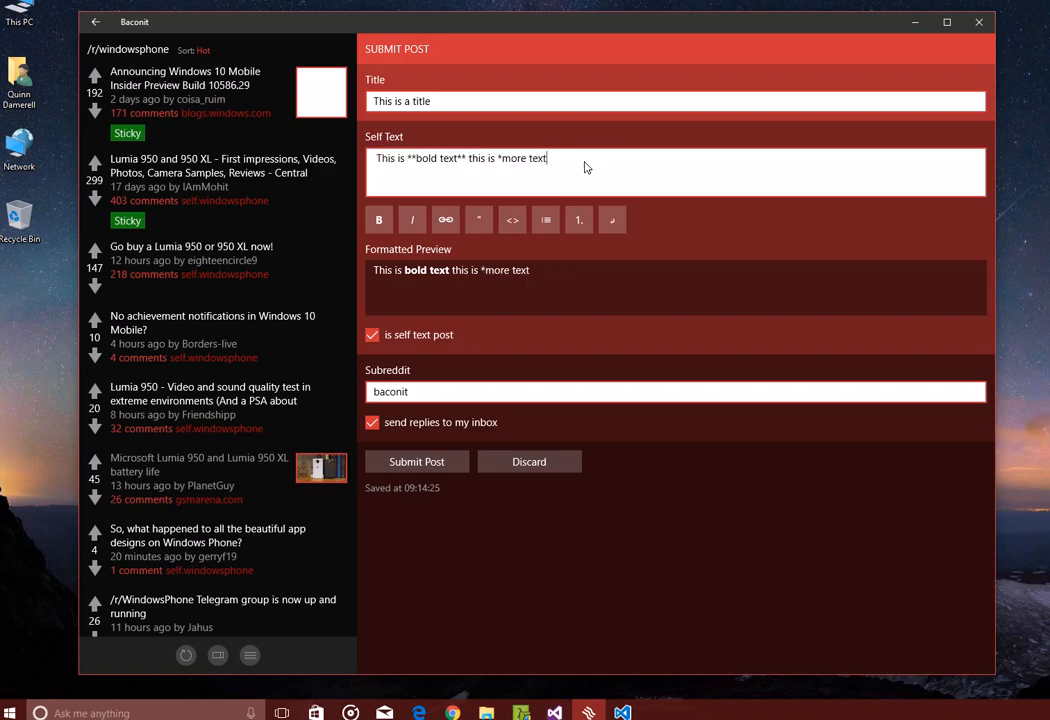
type("tejskltsafa")
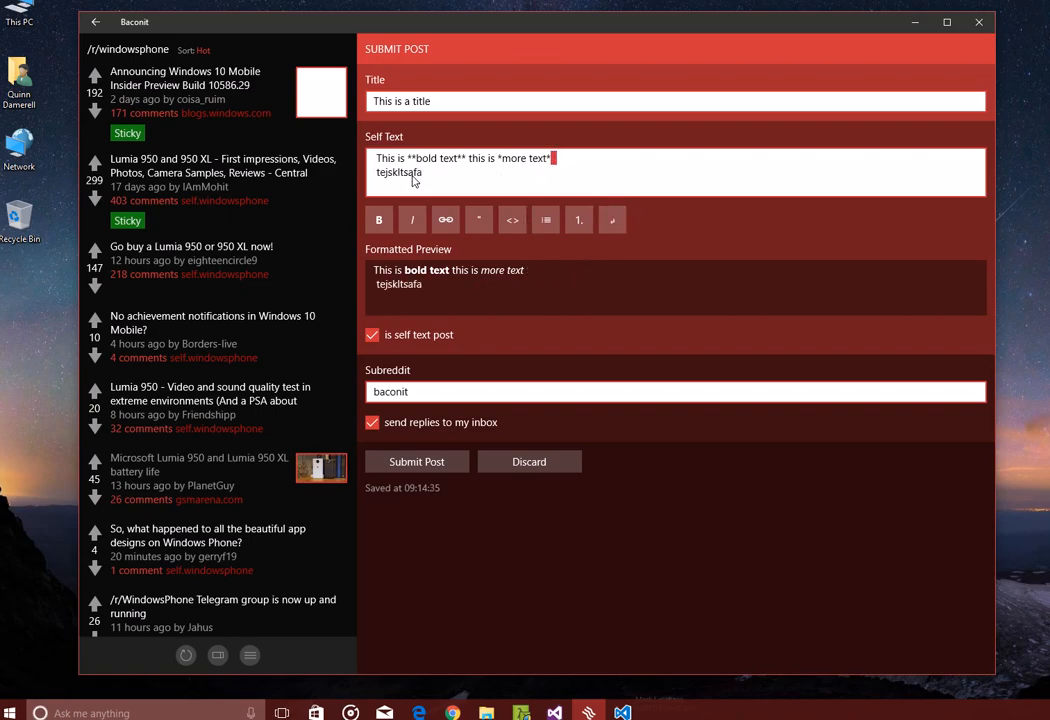
mouse_move(612, 219)
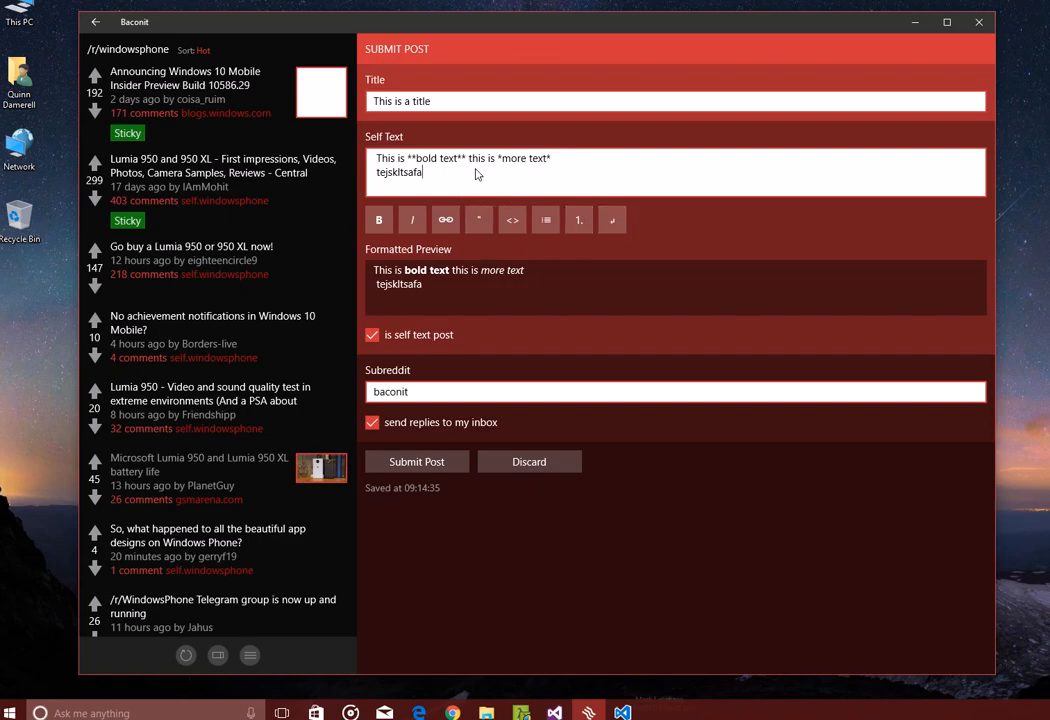
mouse_move(503, 191)
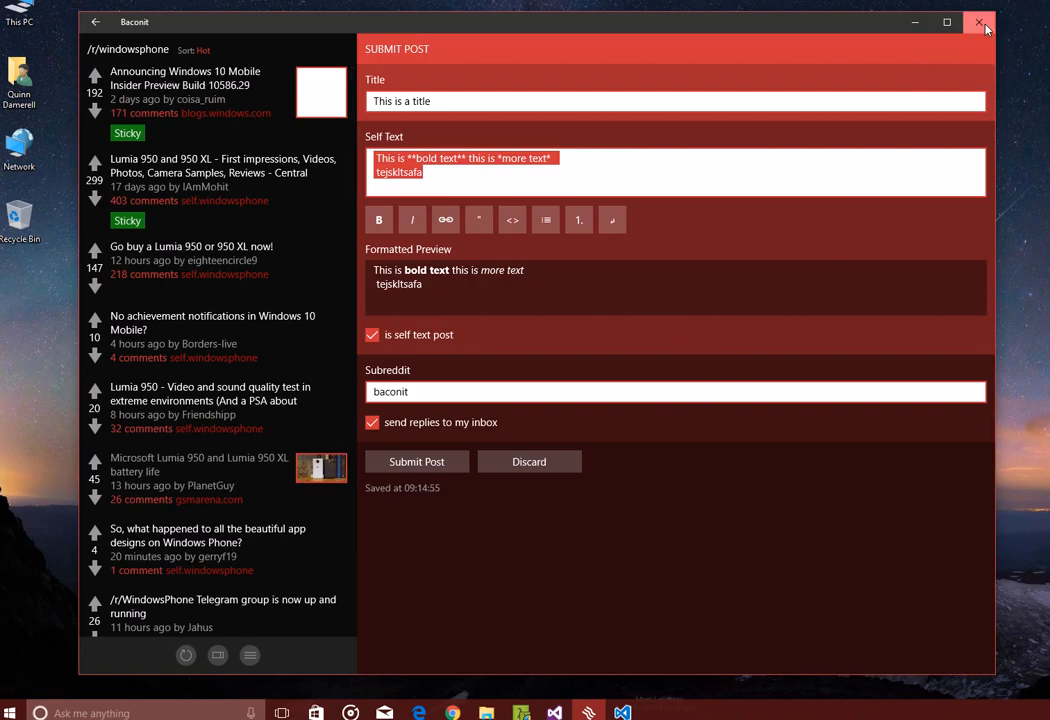
Step: Close Baconit without submitting and relaunch it from the Windows 'bacon' search
left_click(979, 22)
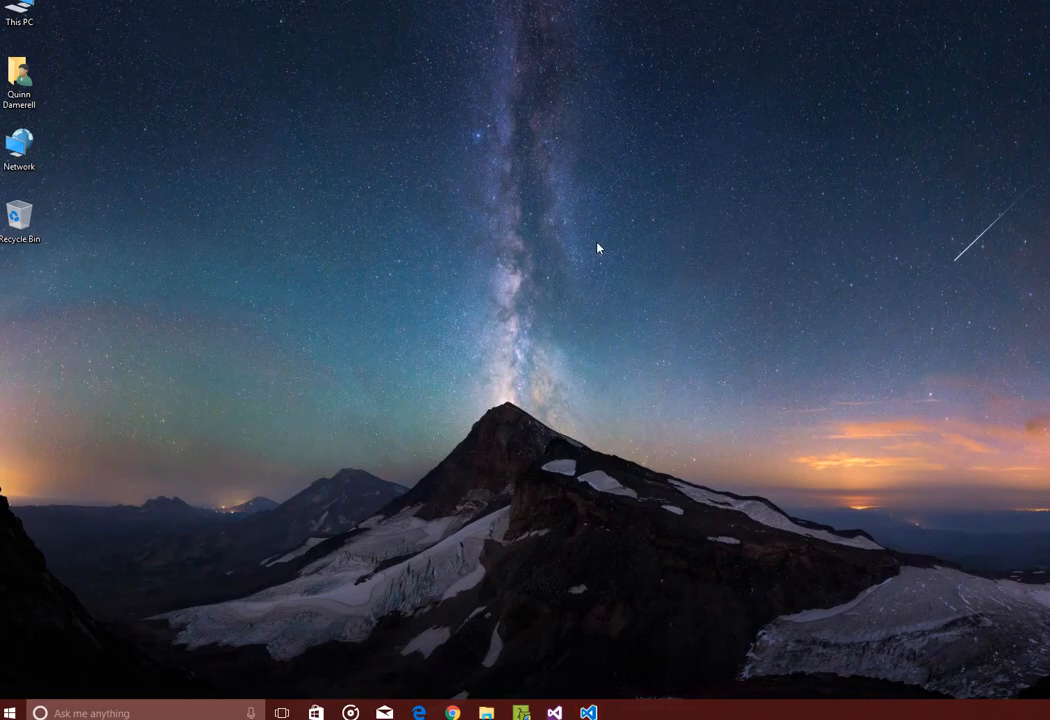
type("bacon")
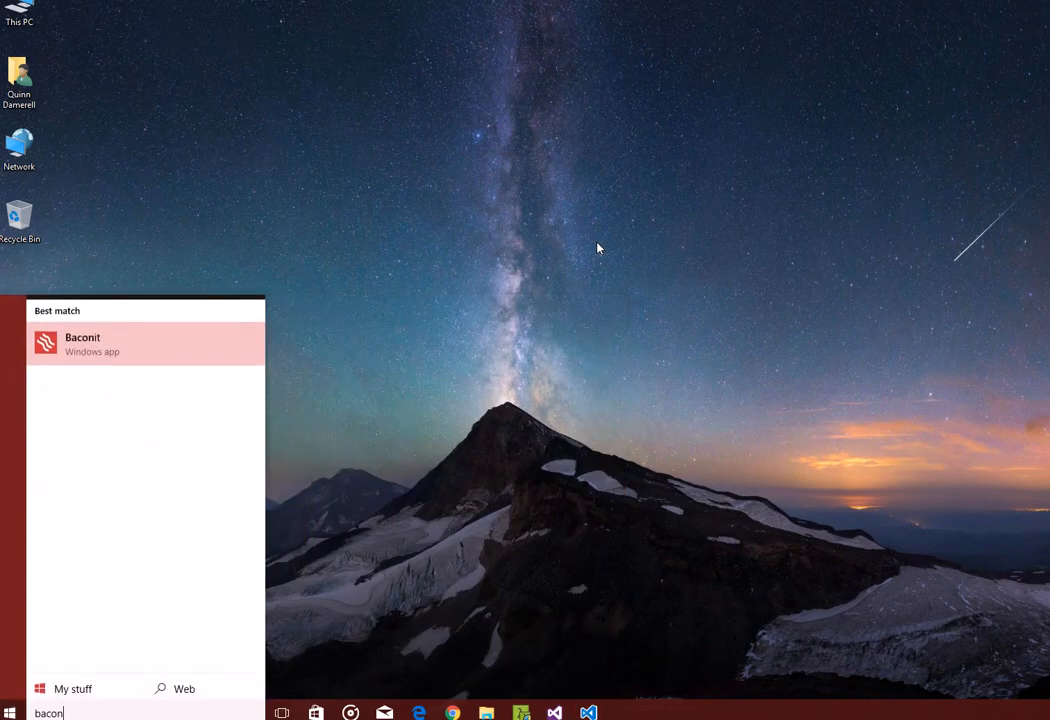
left_click(82, 343)
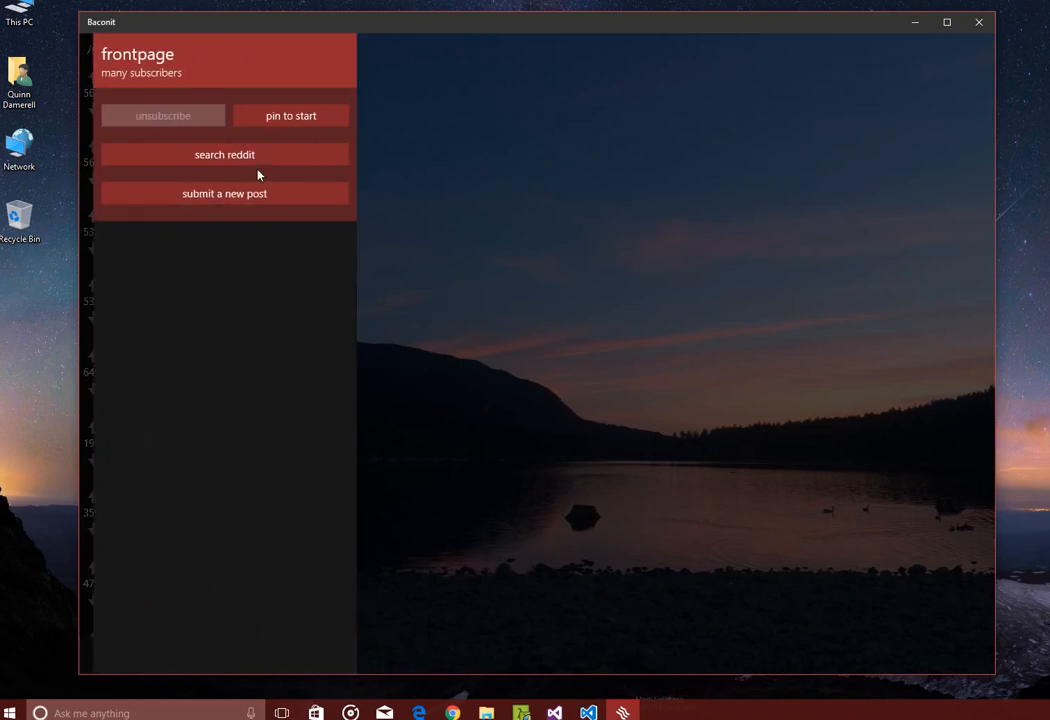
Step: Open a new submission and restore the saved draft from the Draft Restore dialog
left_click(224, 193)
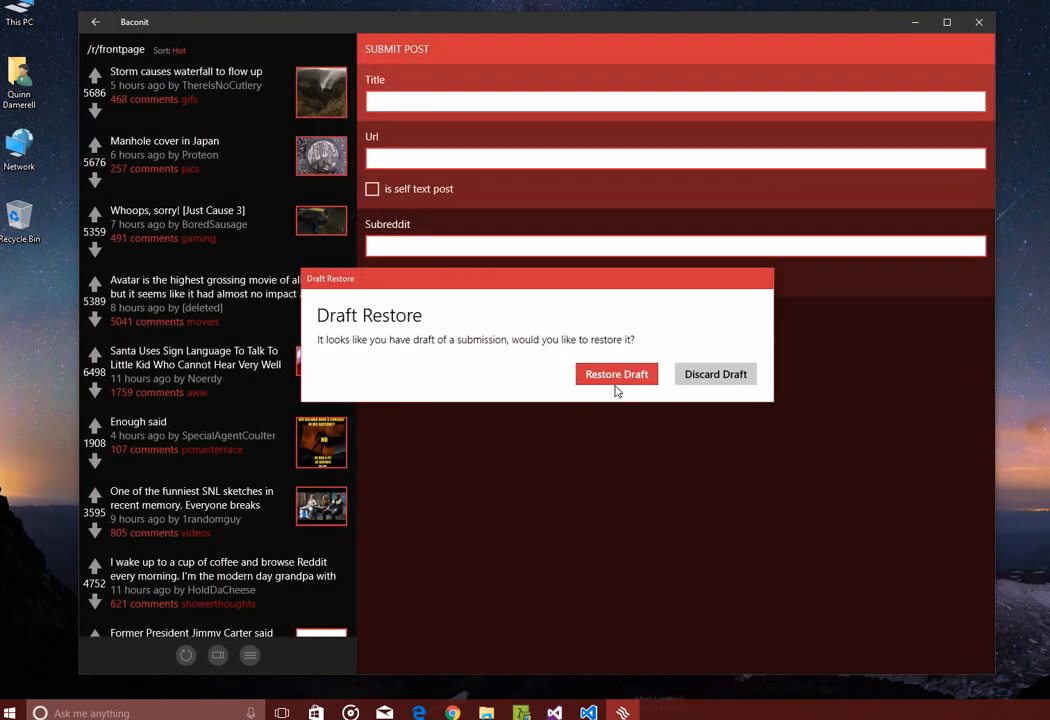
left_click(616, 373)
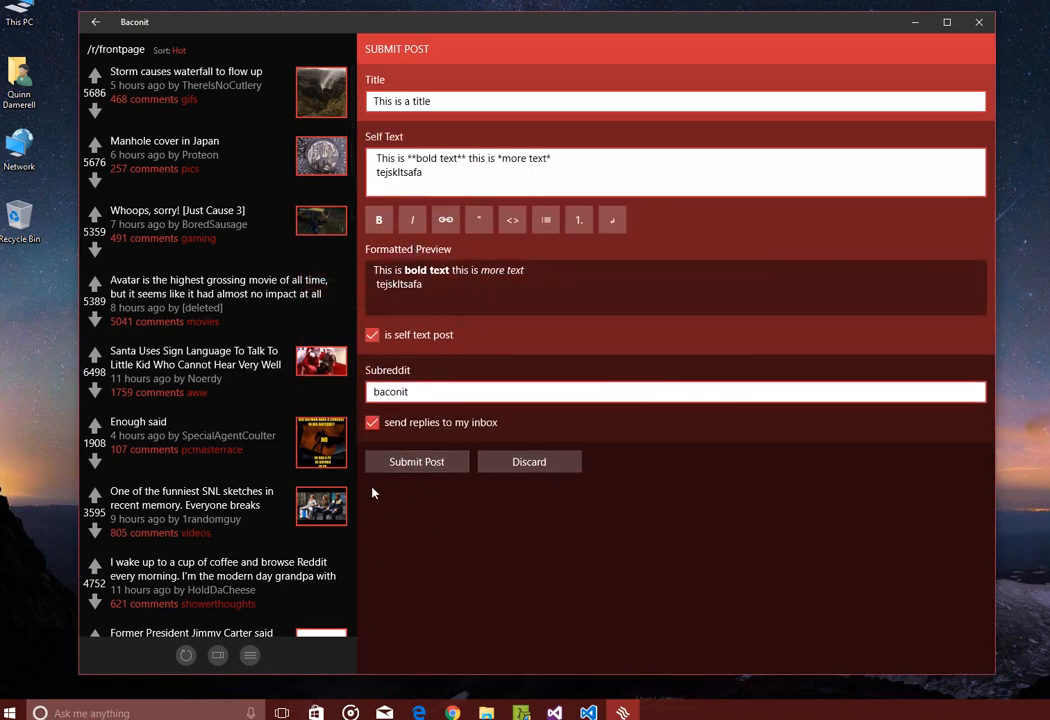
mouse_move(415, 507)
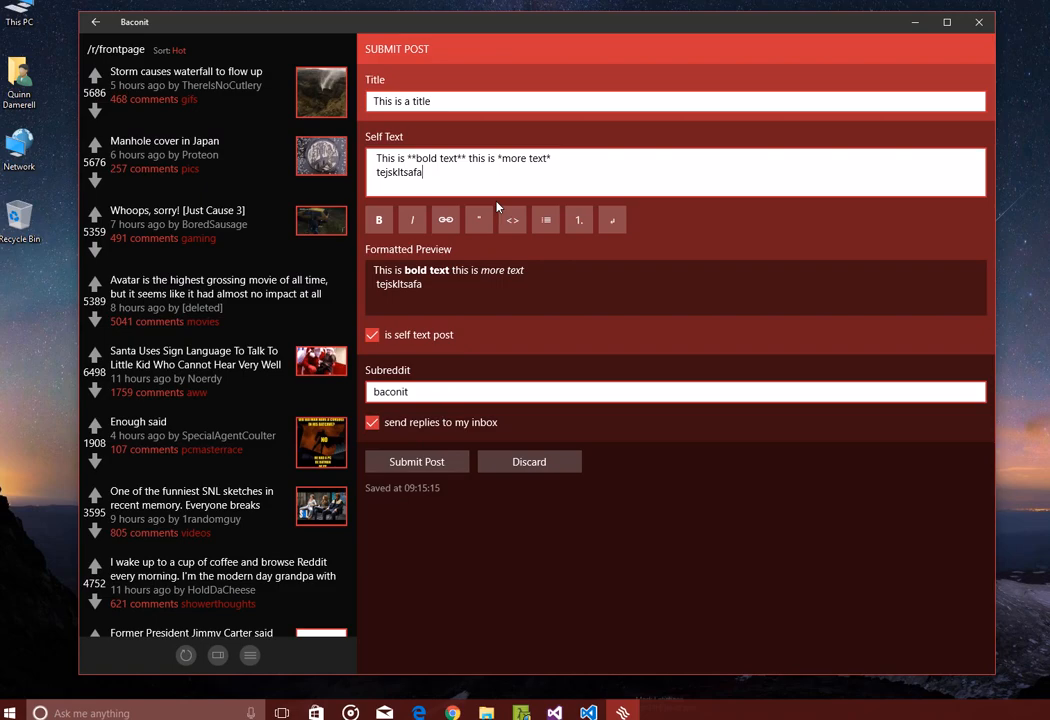
mouse_move(613, 178)
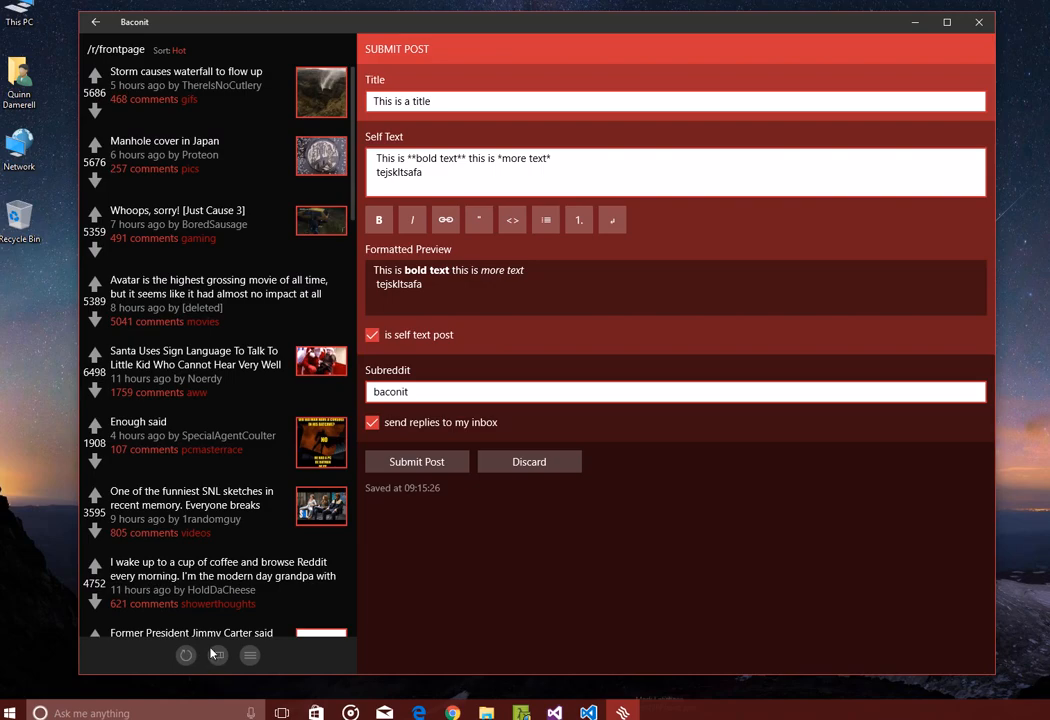
mouse_move(561, 348)
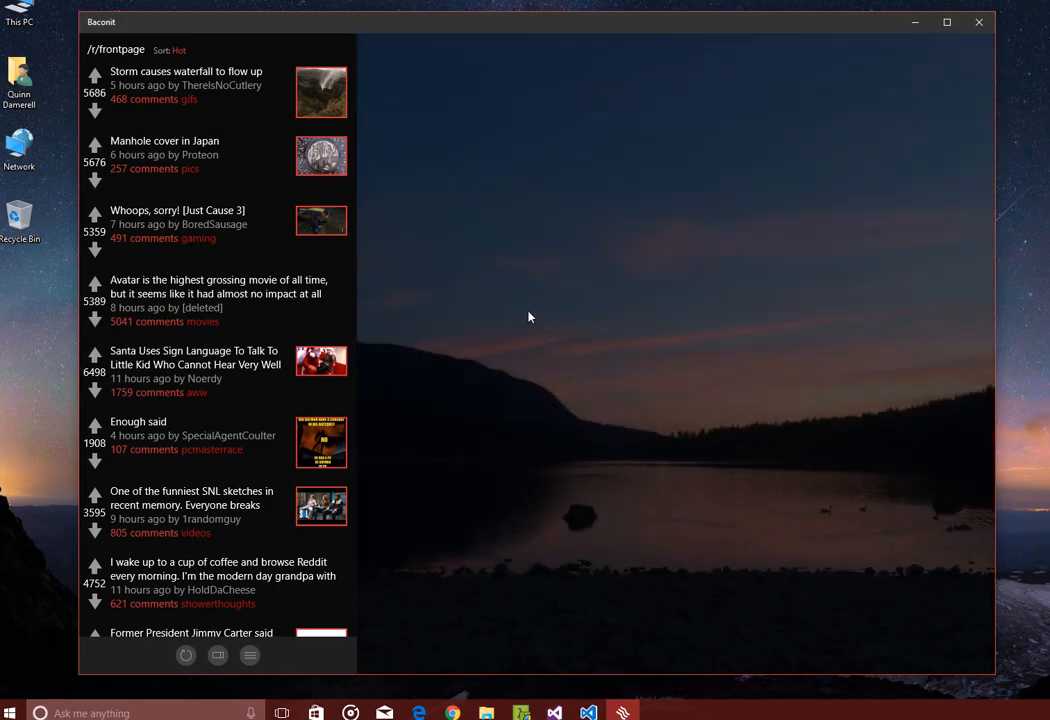
mouse_move(543, 318)
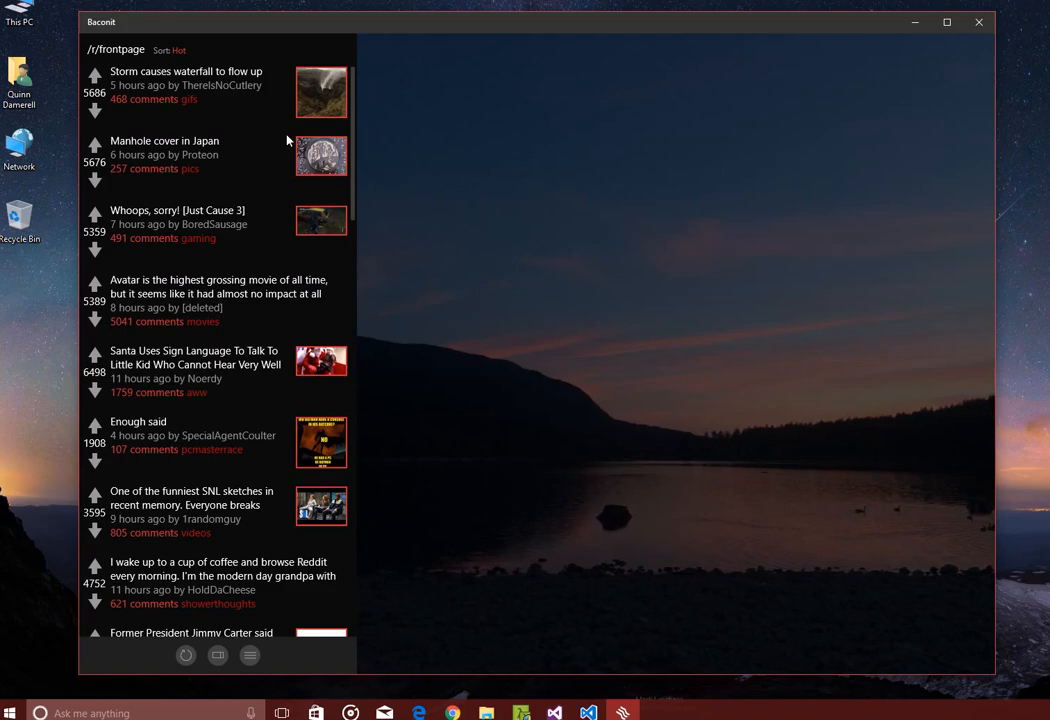
scroll("down", 3)
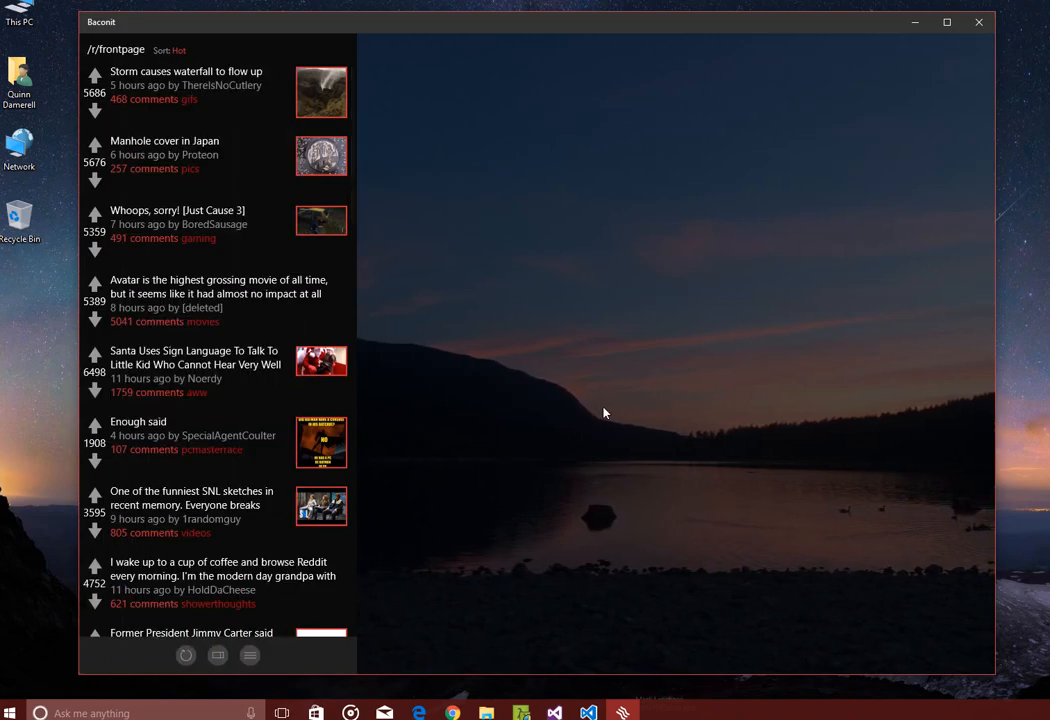
mouse_move(447, 313)
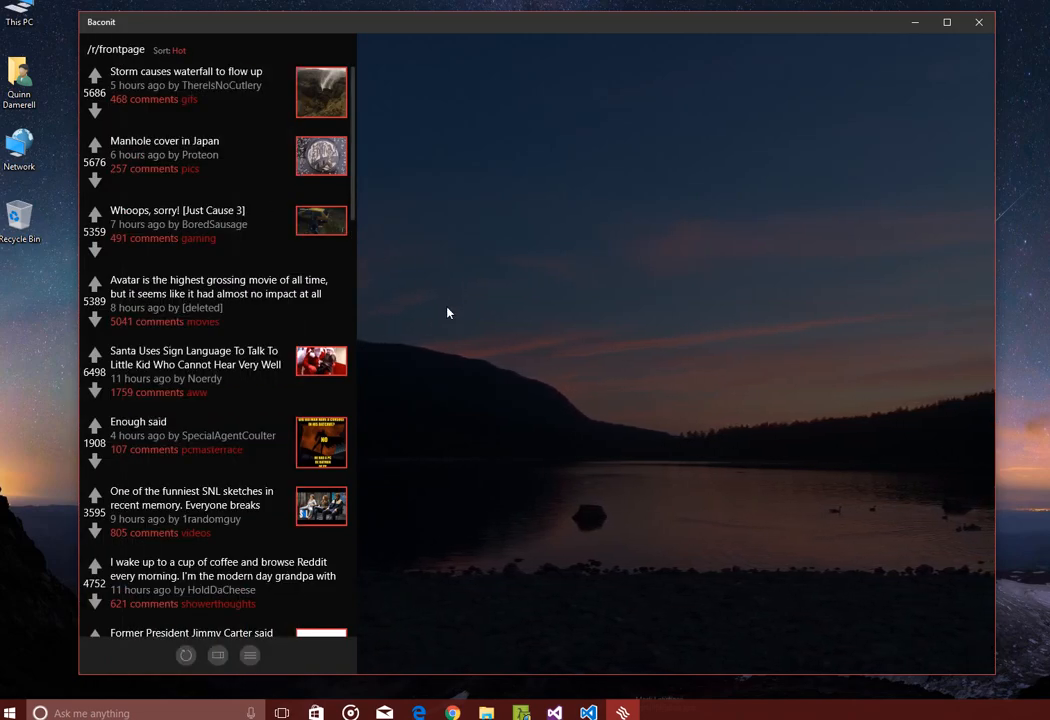
Step: Open the 'Manhole cover in Japan' r/pics post in the image viewer
left_click(164, 141)
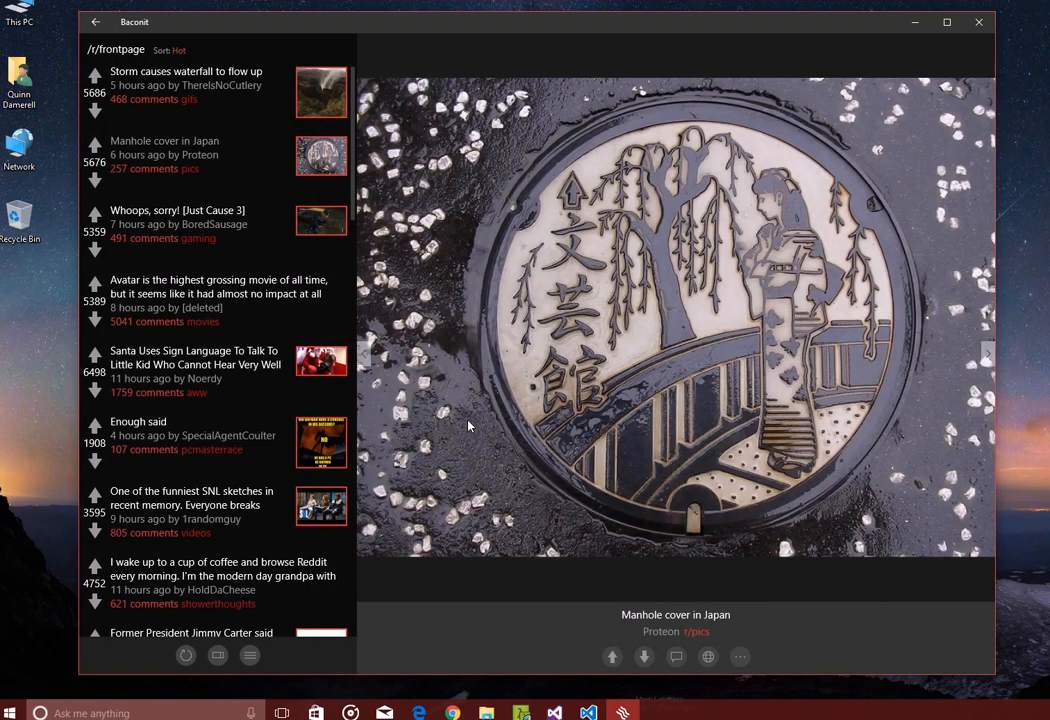
mouse_move(532, 310)
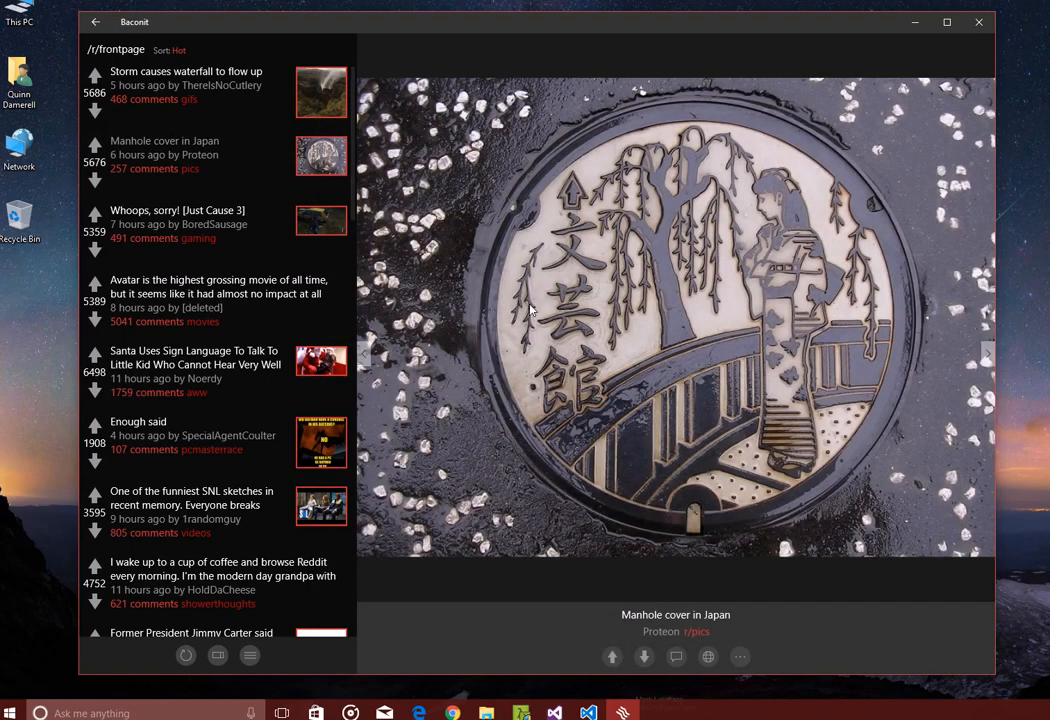
mouse_move(693, 307)
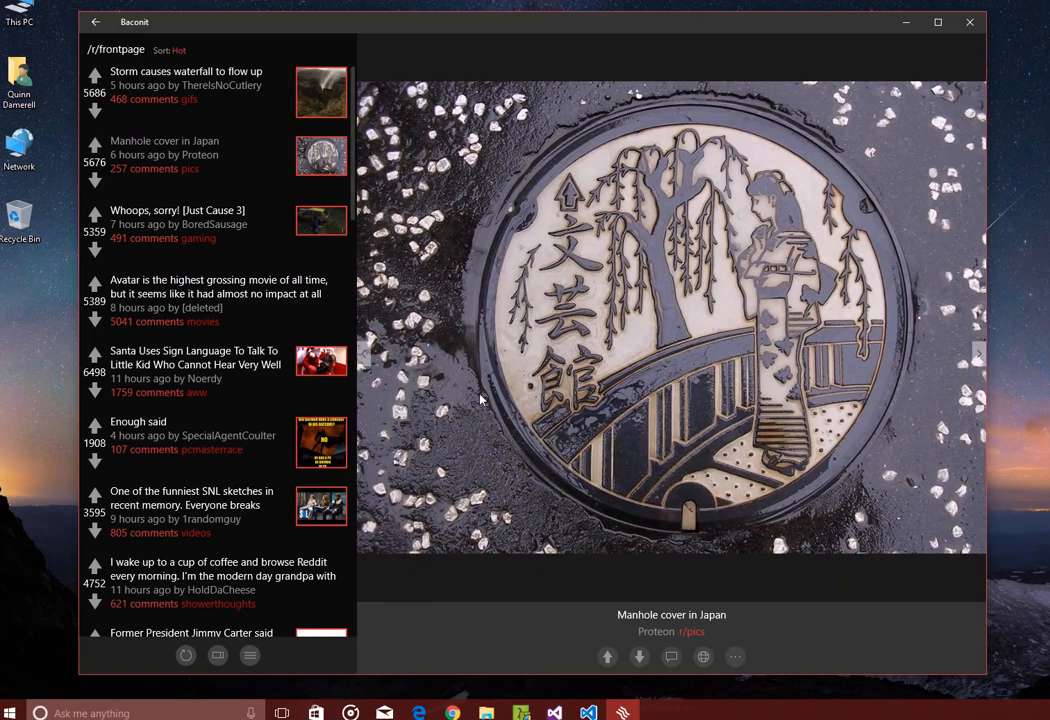
mouse_move(342, 340)
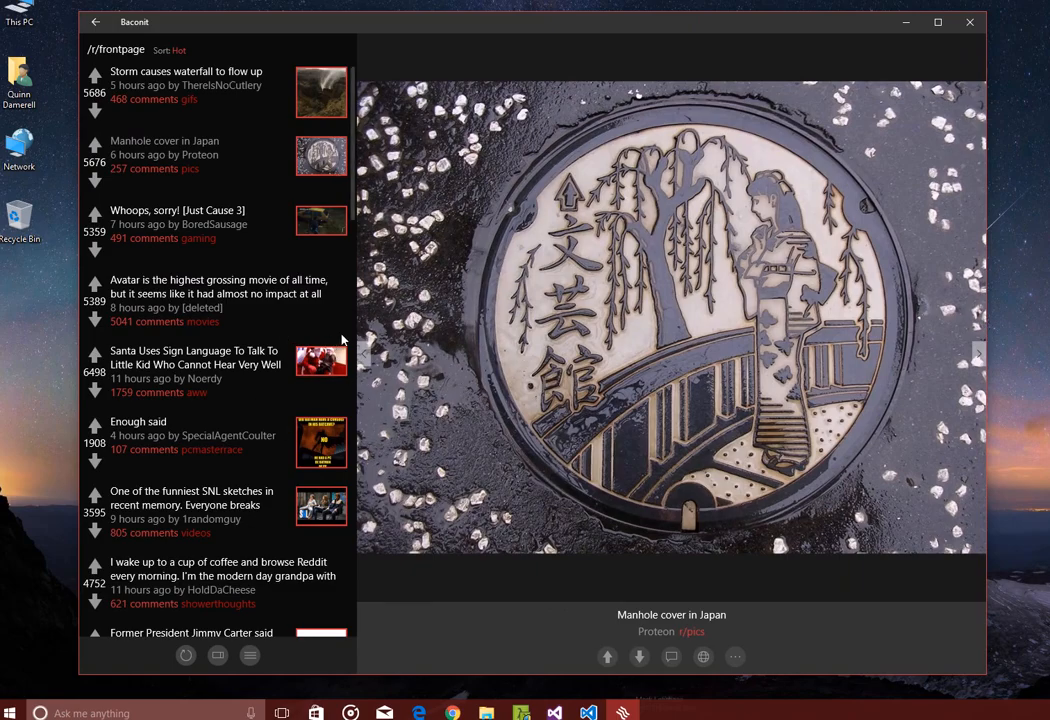
Step: Browse the Avatar and SNL posts, scroll down the list, and close the viewer
left_click(218, 293)
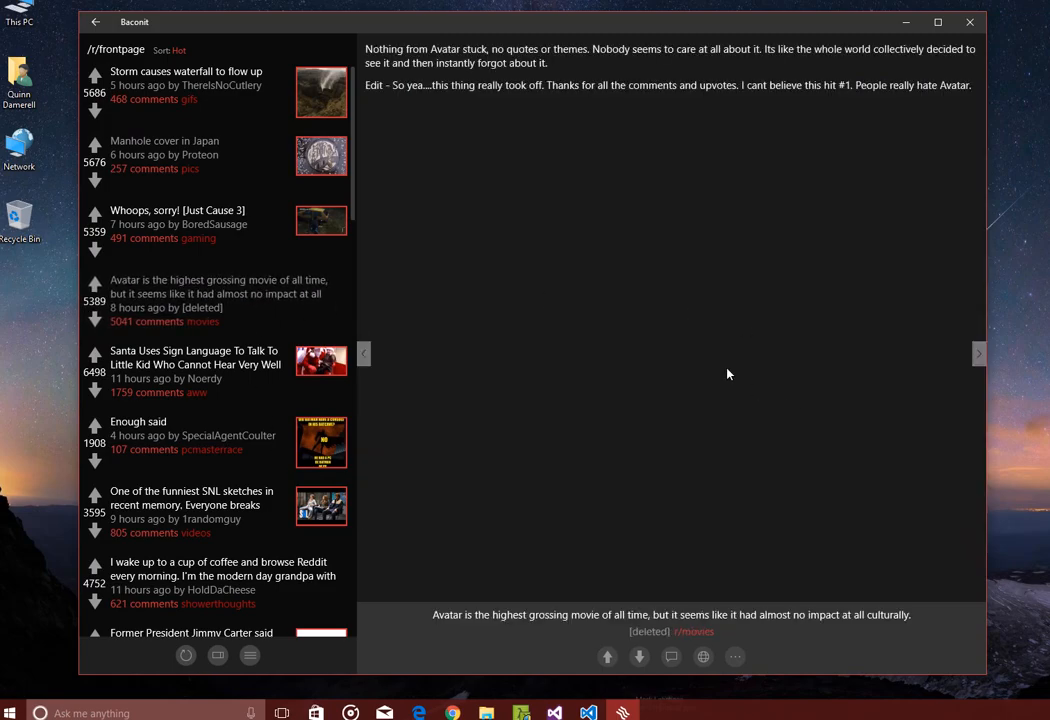
left_click(191, 505)
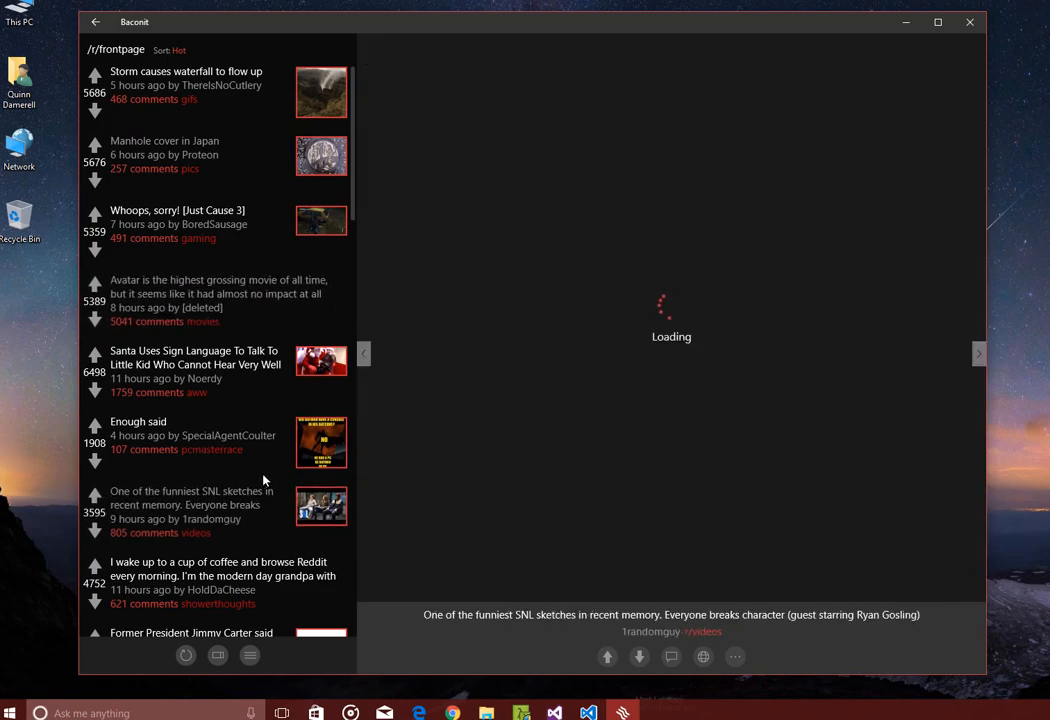
scroll("down", 3)
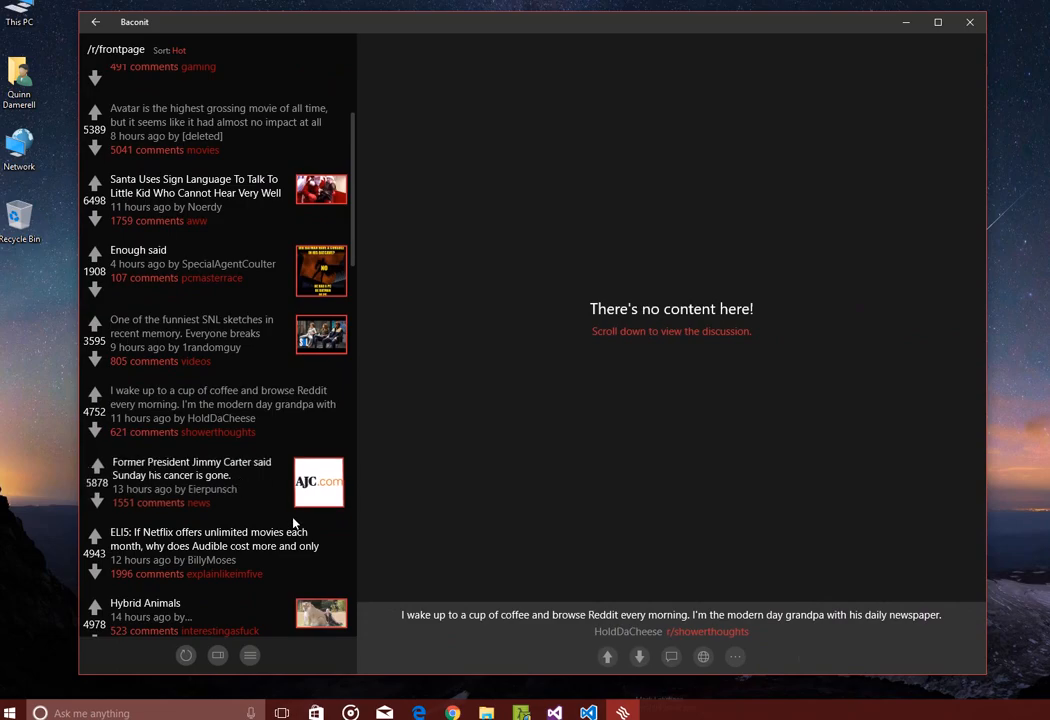
left_click(192, 482)
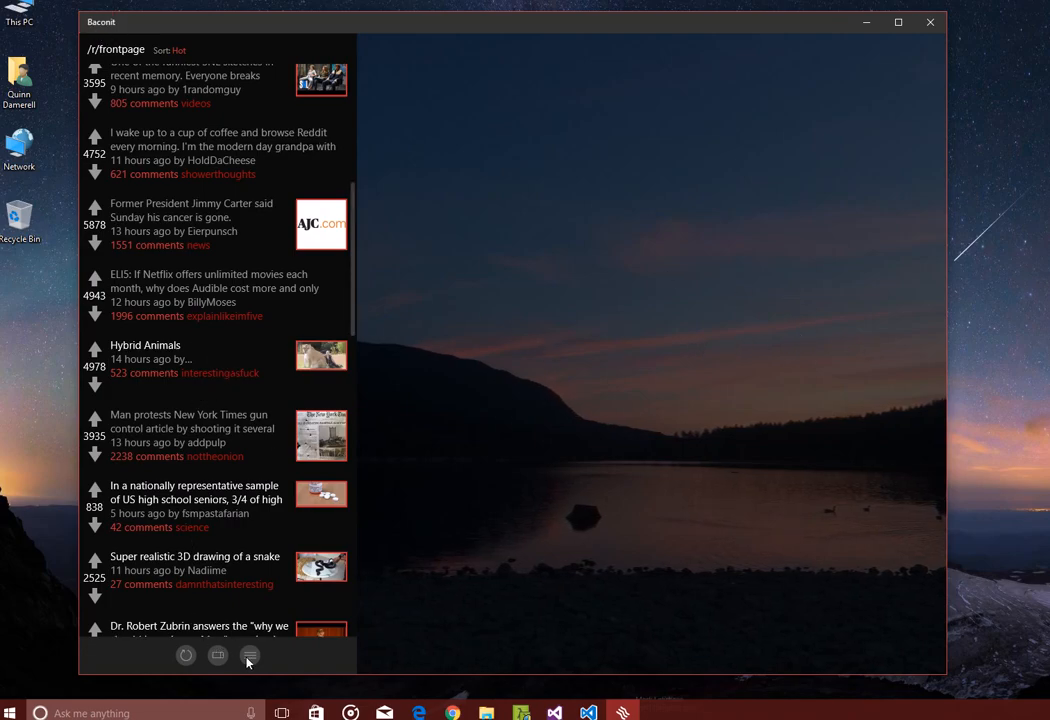
Step: Switch to /r/windowsphone and open the 'Go buy a Lumia 950 or 950 XL now!' post
left_click(249, 656)
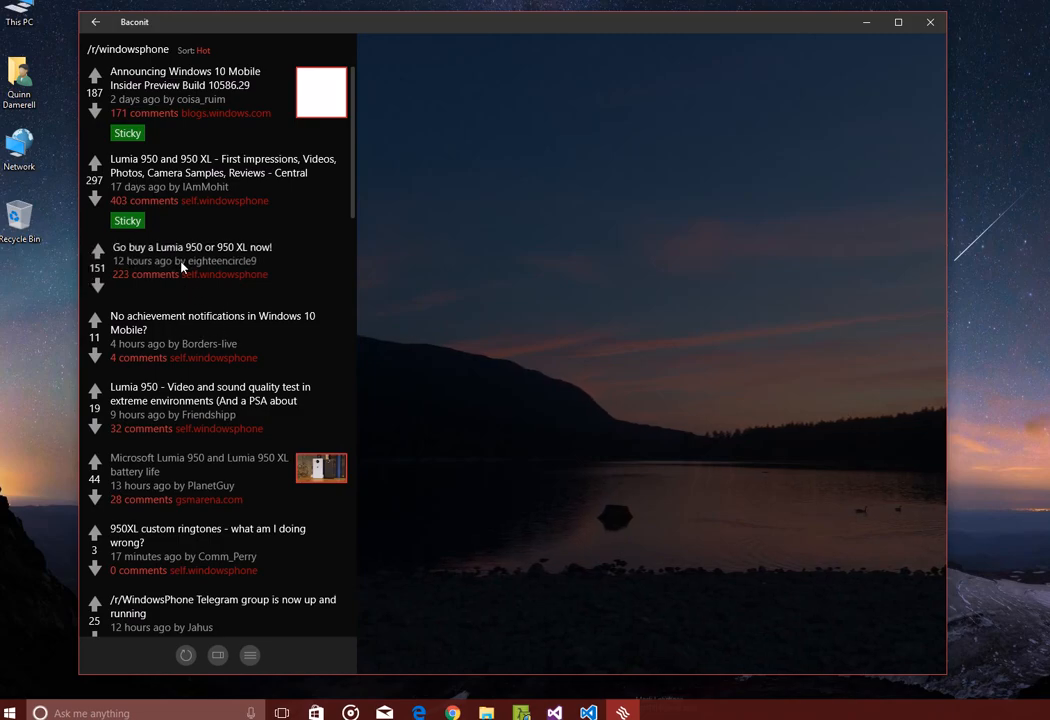
left_click(191, 247)
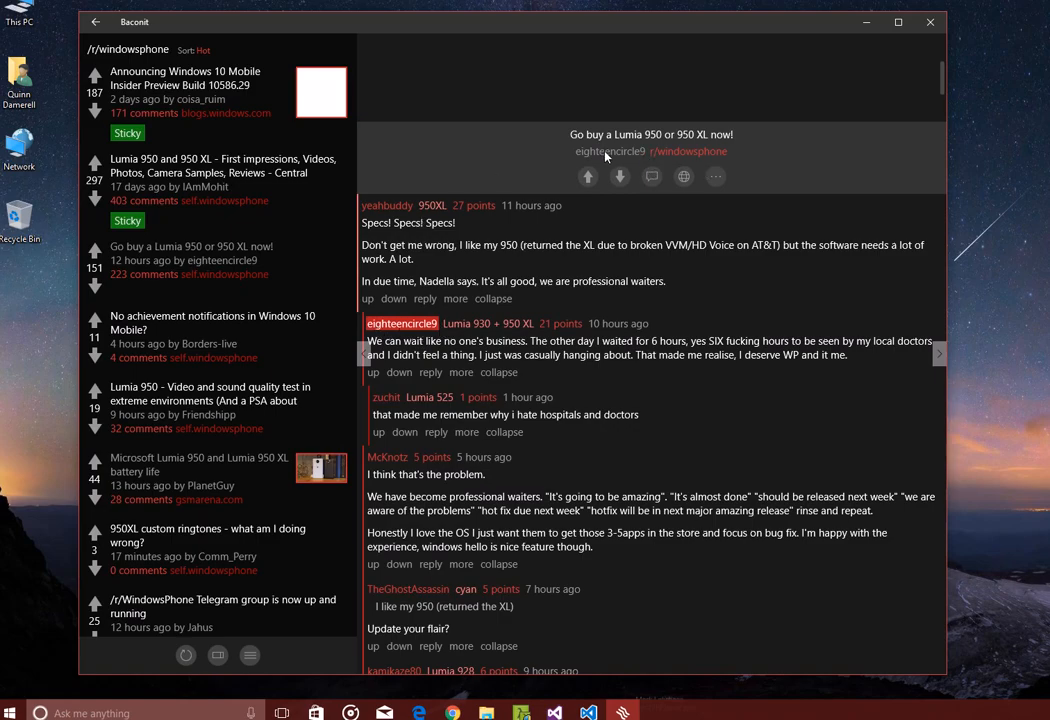
mouse_move(623, 156)
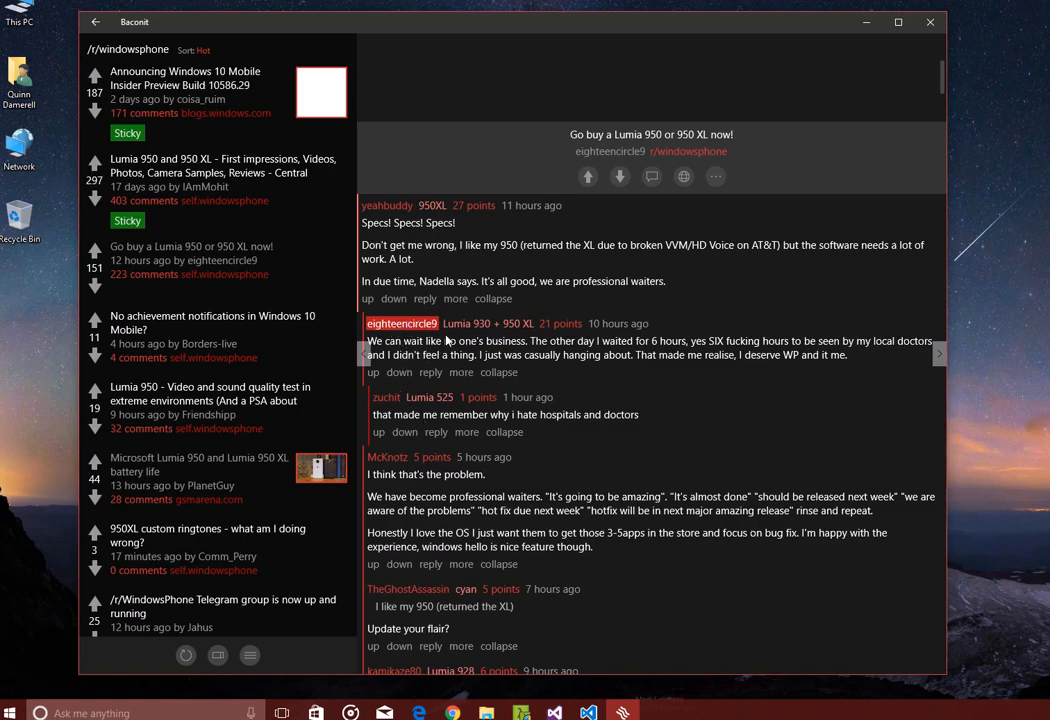
Step: Scroll through the Lumia 950 post's comments and highlighted OP replies to its self-text
scroll("down", 3)
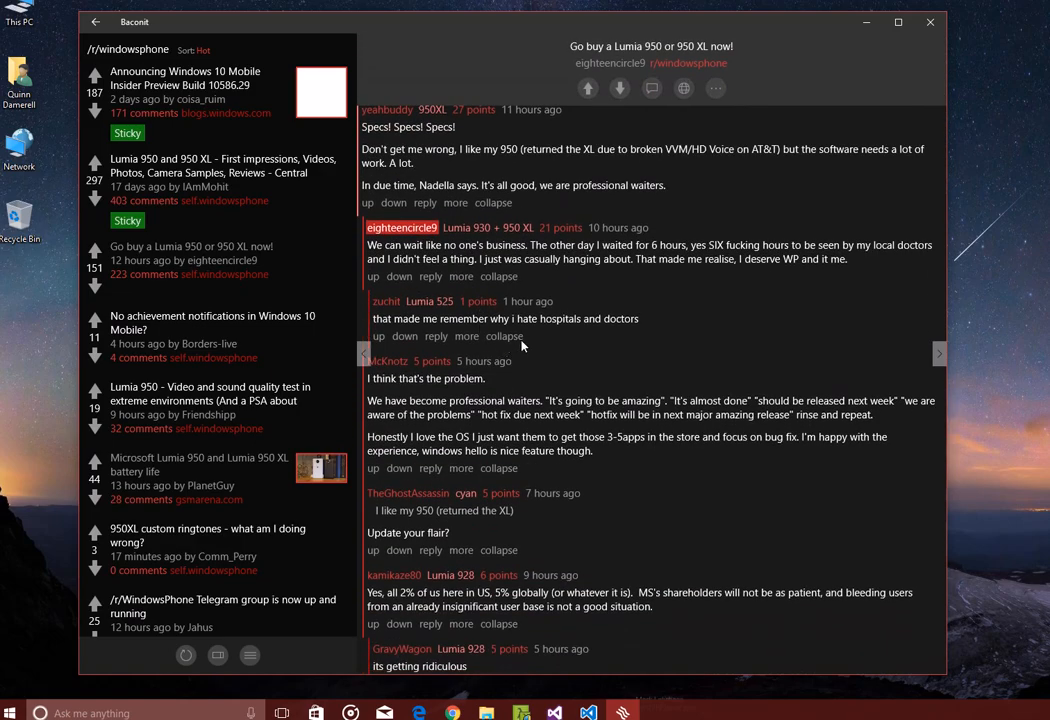
scroll("down", 3)
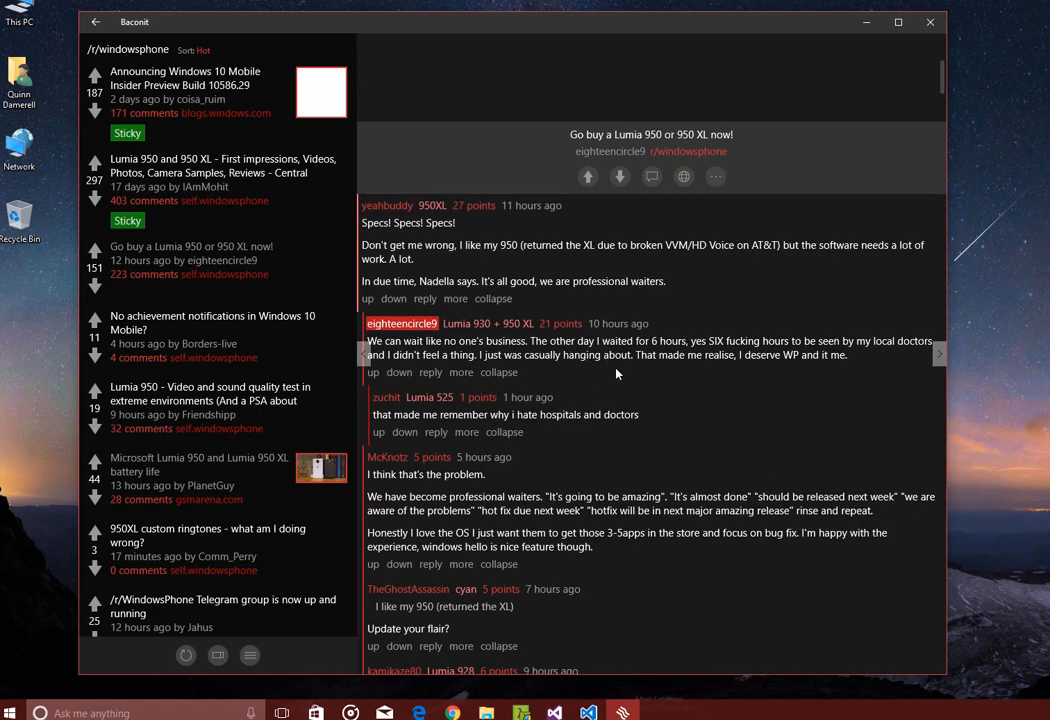
scroll("down", 3)
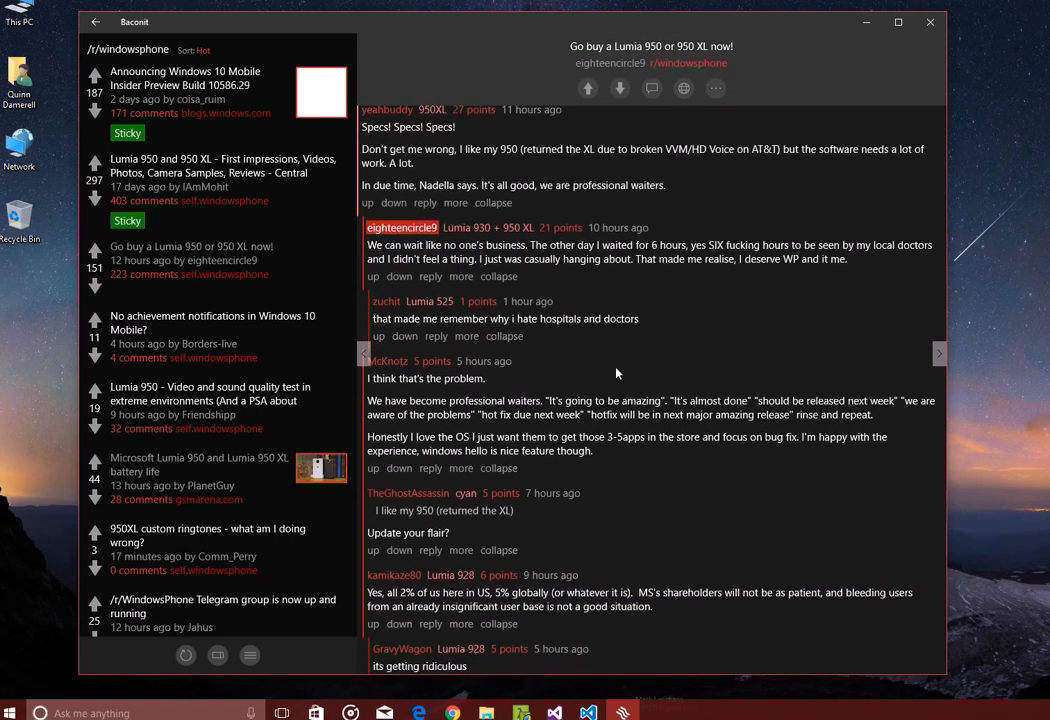
scroll("down", 3)
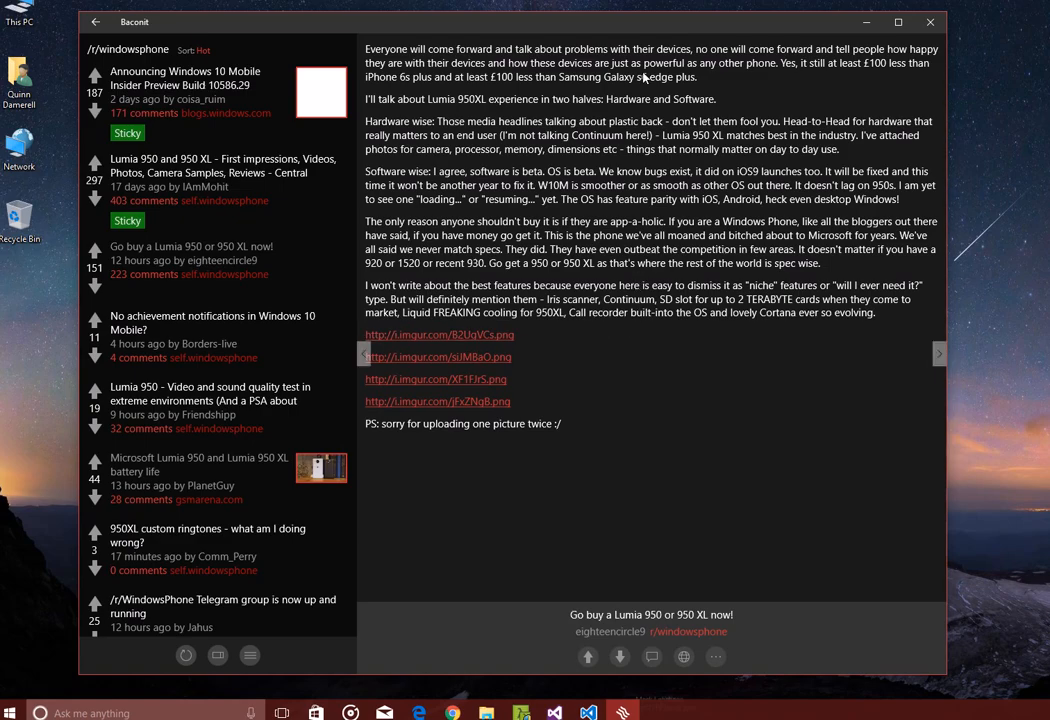
mouse_move(508, 124)
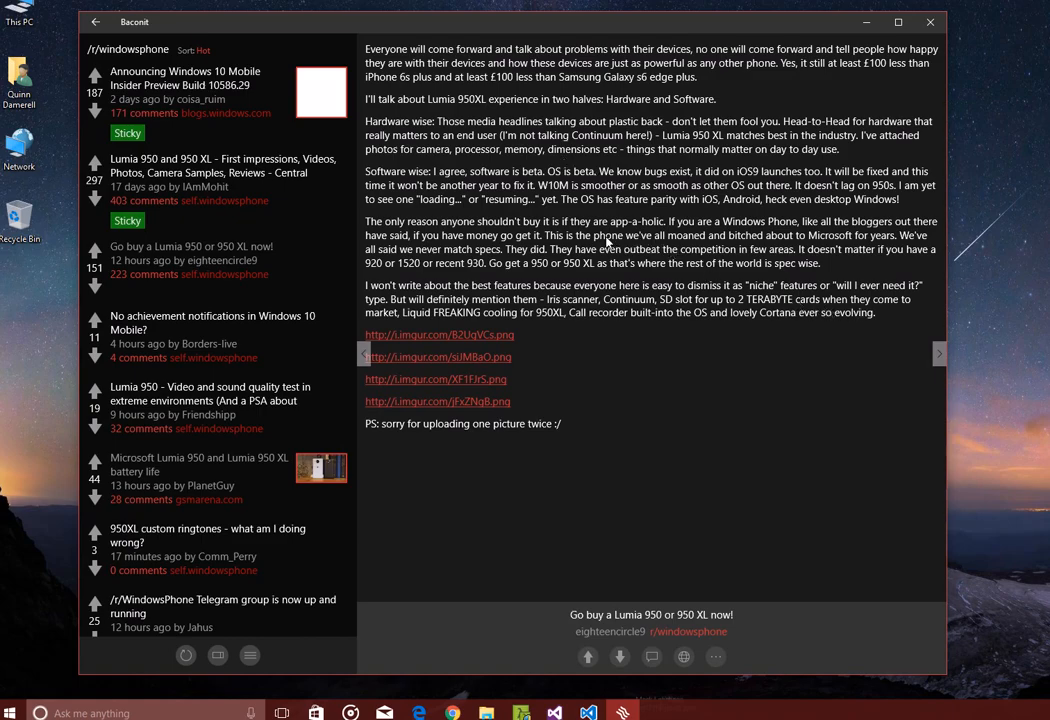
mouse_move(448, 225)
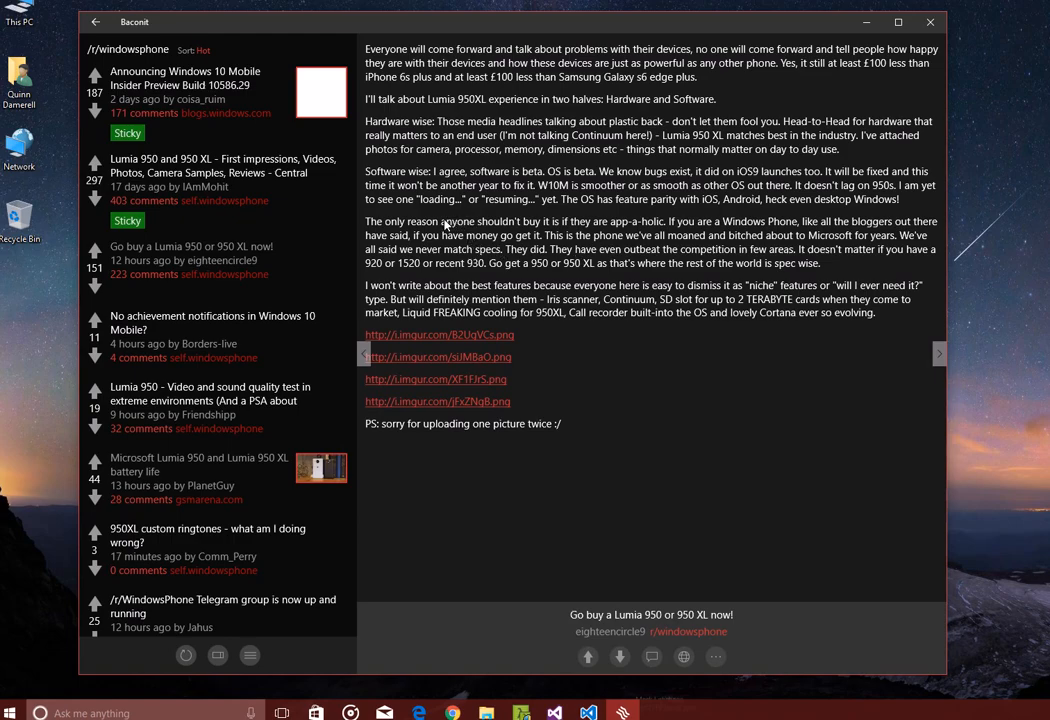
mouse_move(527, 285)
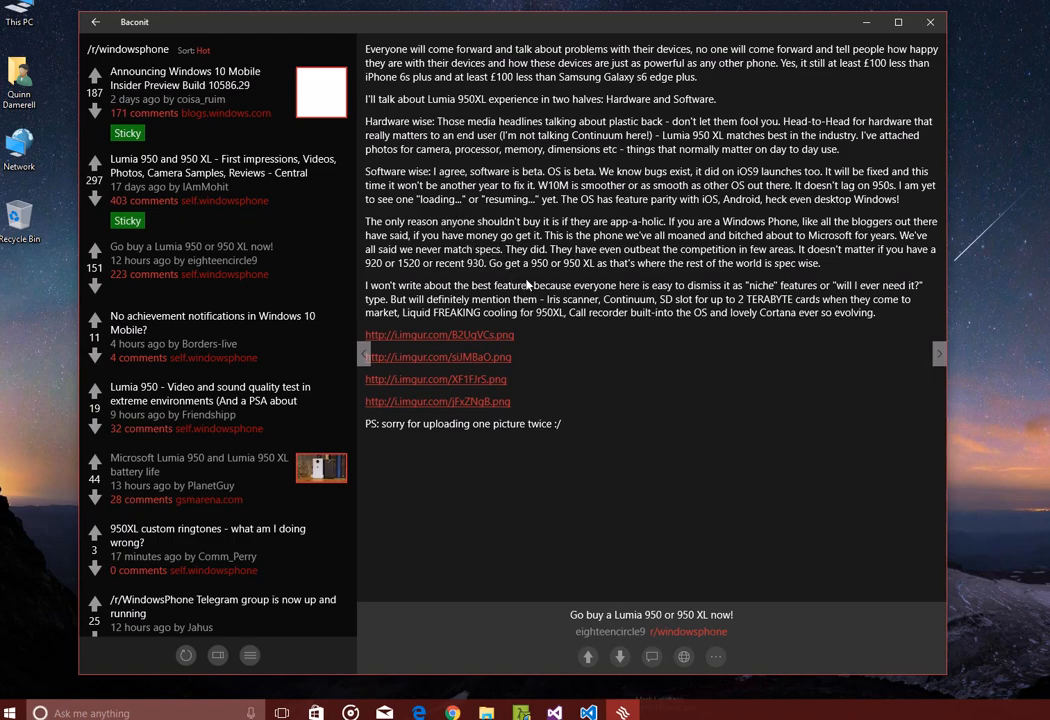
mouse_move(475, 244)
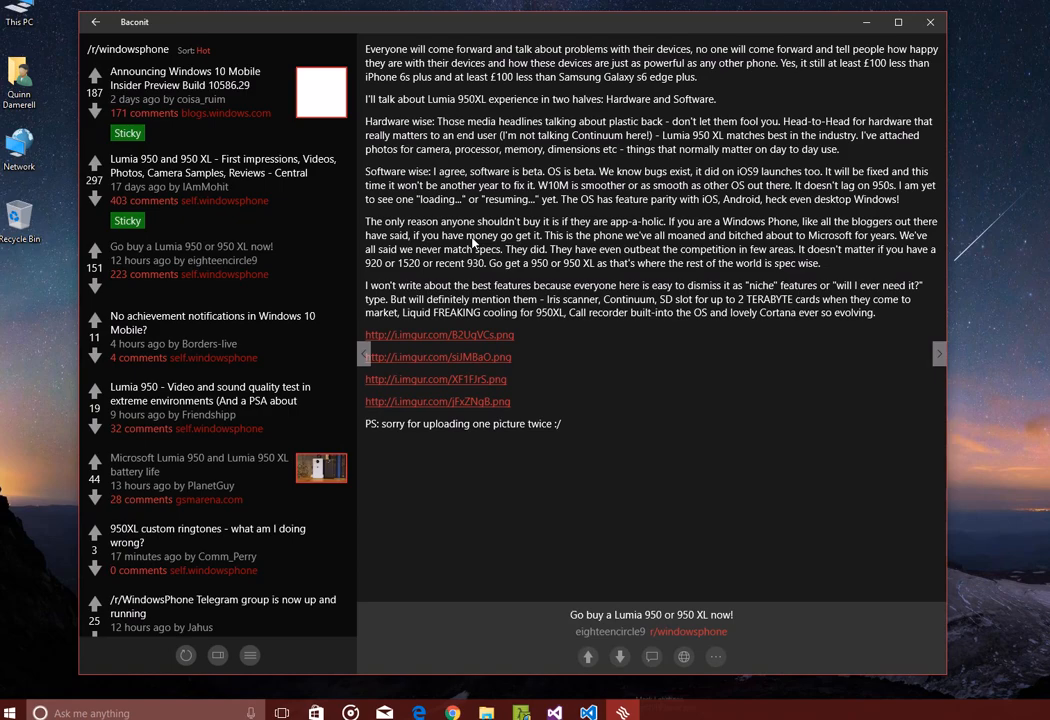